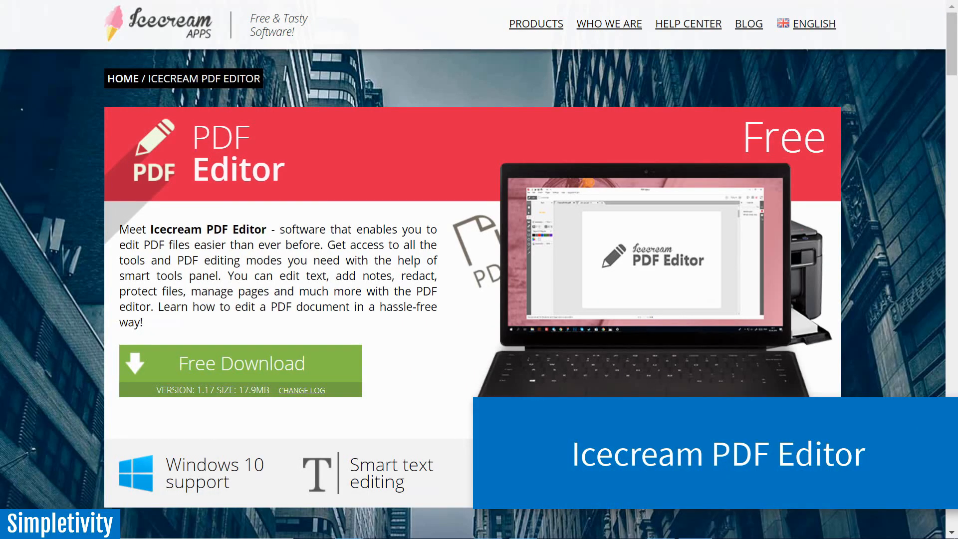
Scroll through the Drive list and the Simpletivity speaking page.
scroll(down, 3)
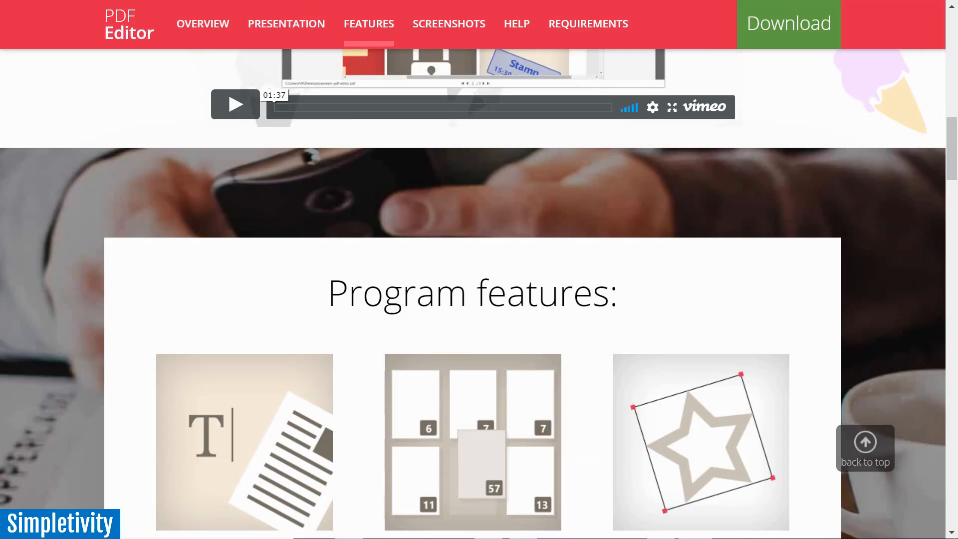
scroll(down, 3)
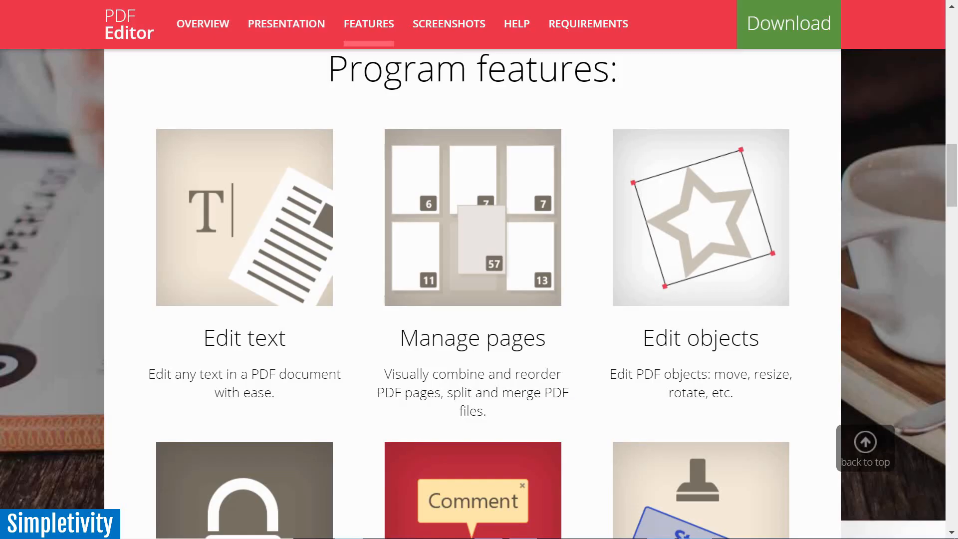
scroll(down, 3)
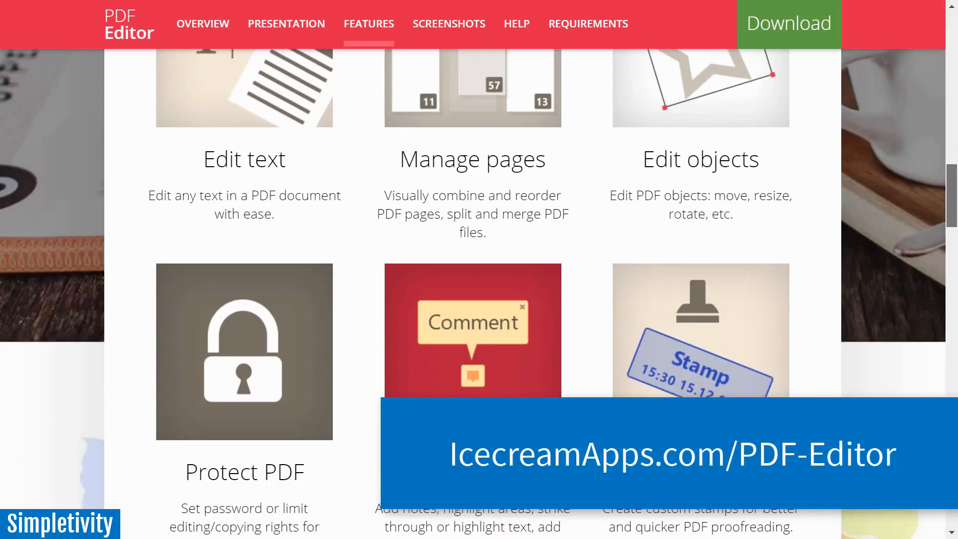
scroll(down, 3)
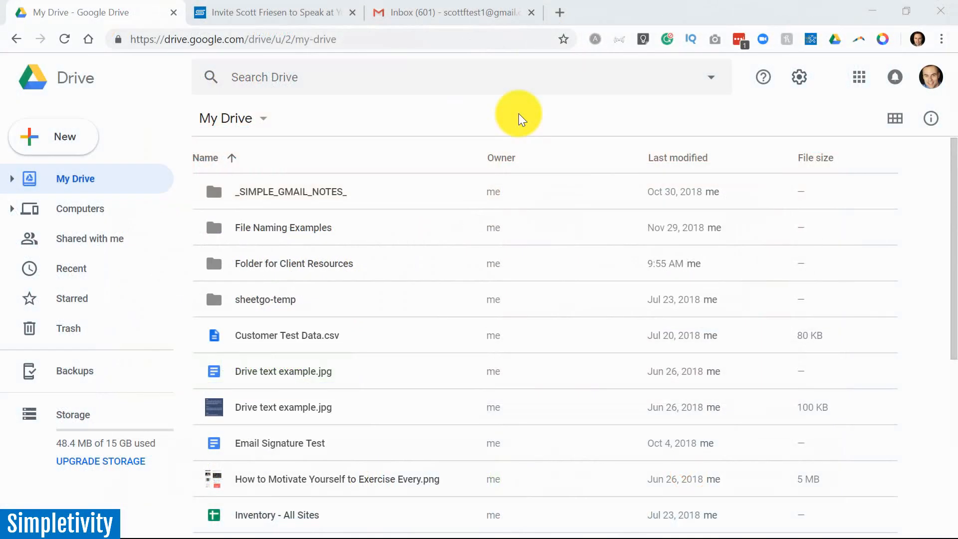
mouse_move(373, 115)
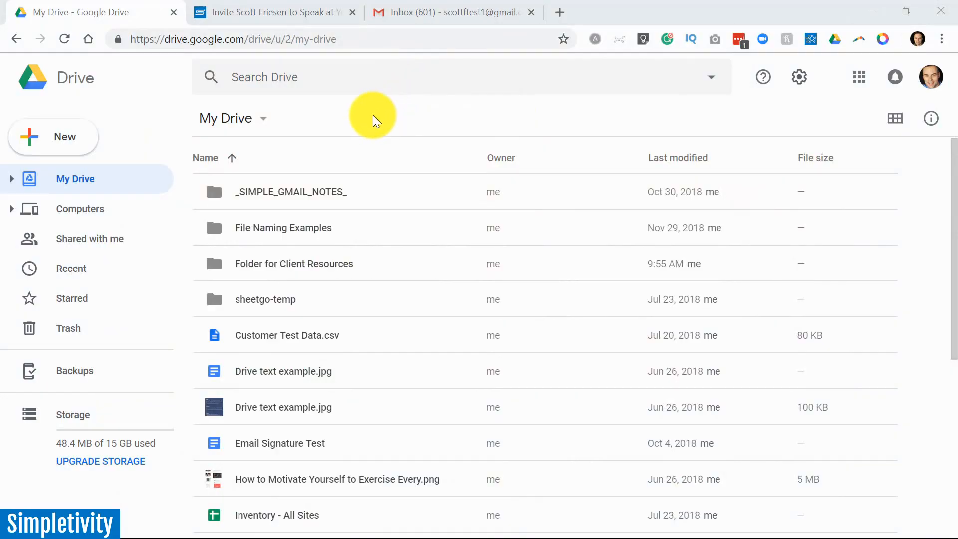
click(272, 12)
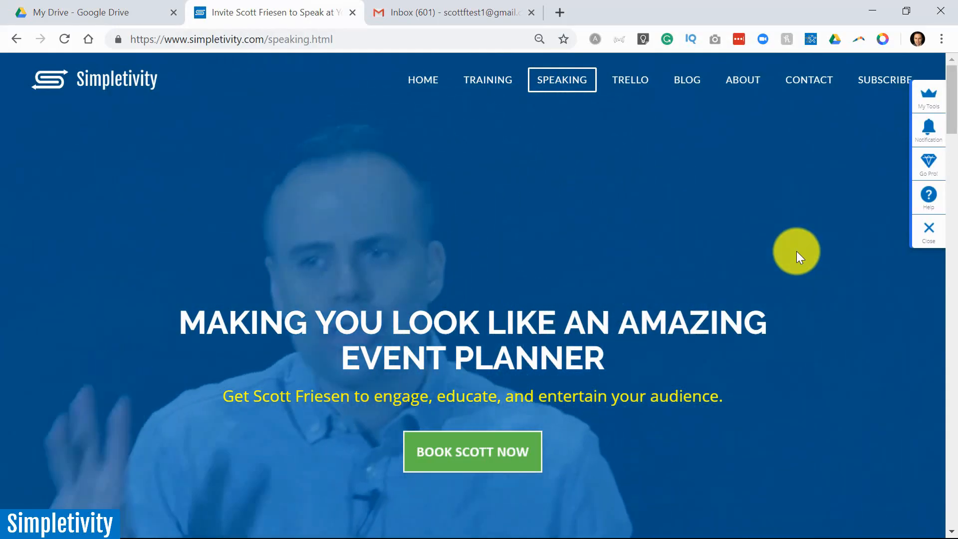
scroll(down, 3)
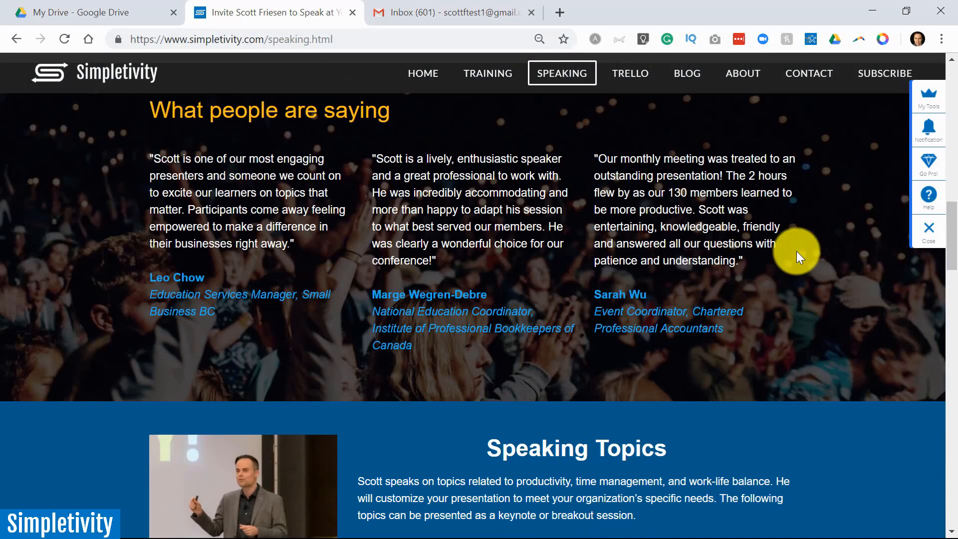
scroll(up, 3)
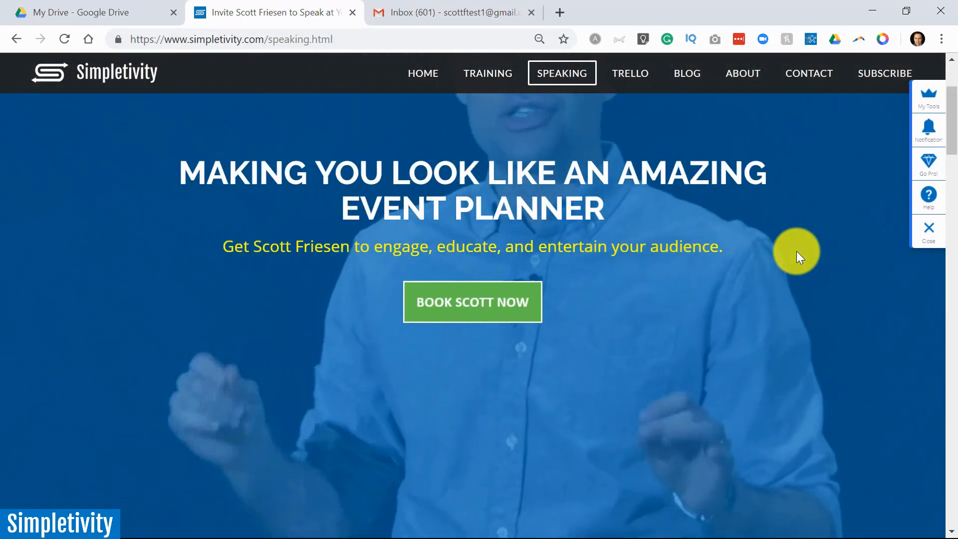
scroll(down, 3)
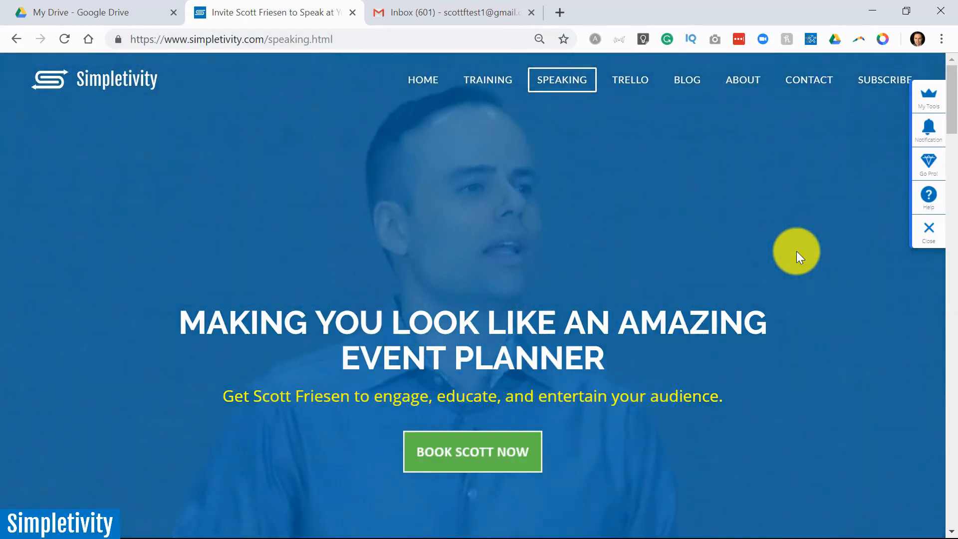
Open Folder for Client Resources to view its bio, two decision matrices and two photos, then return to Simpletivity.
click(92, 12)
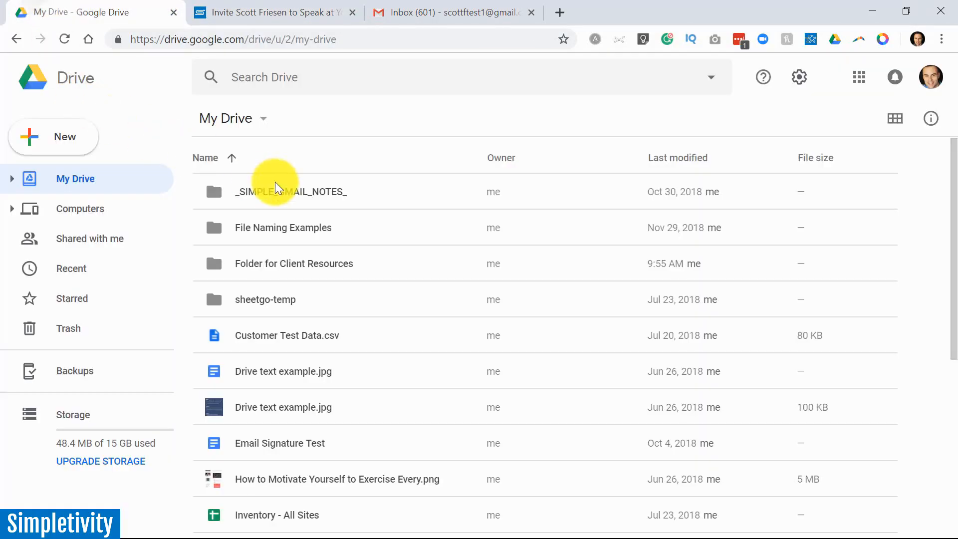
mouse_move(273, 270)
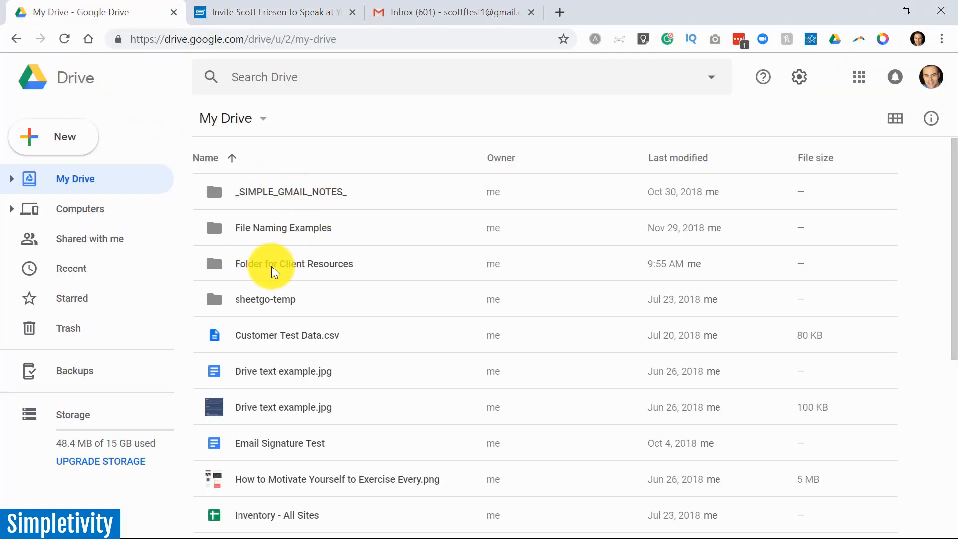
click(294, 264)
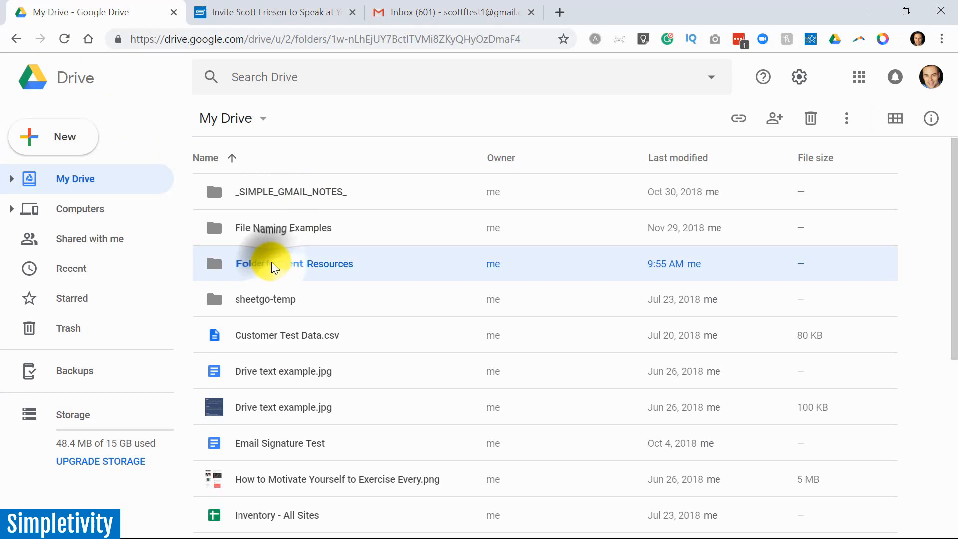
double_click(294, 263)
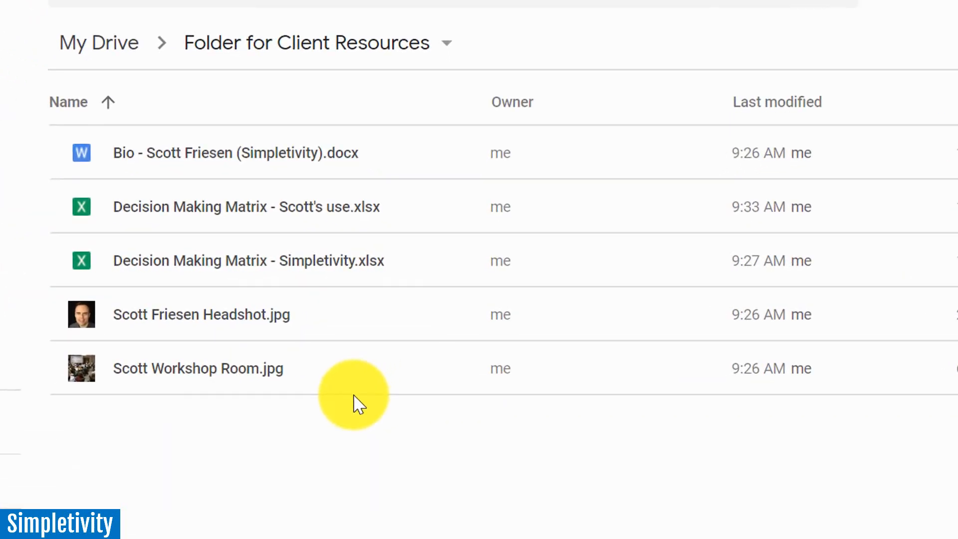
mouse_move(269, 357)
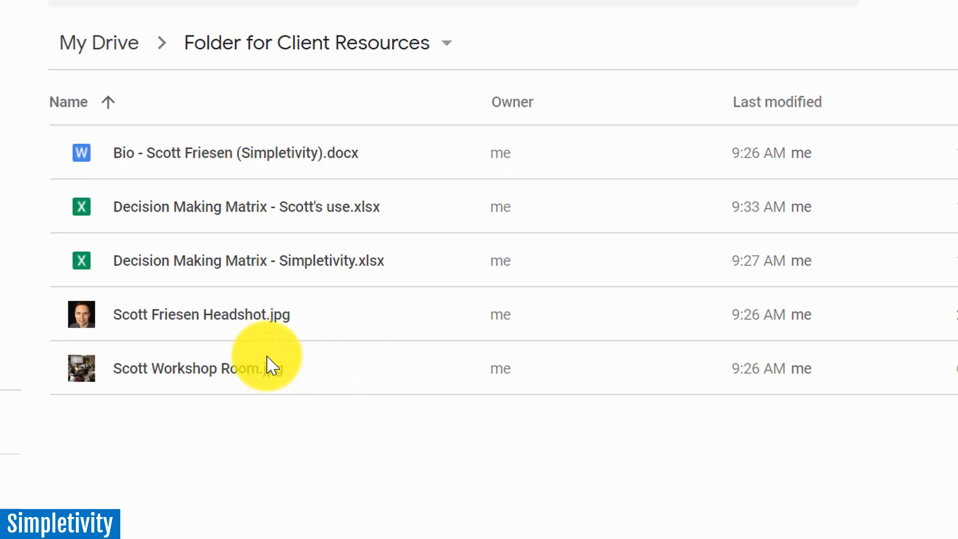
mouse_move(138, 371)
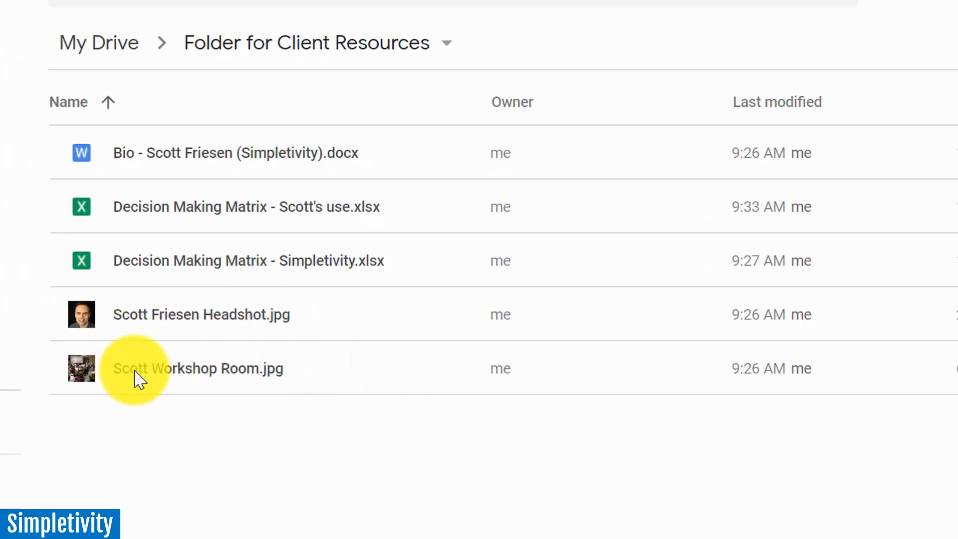
mouse_move(171, 368)
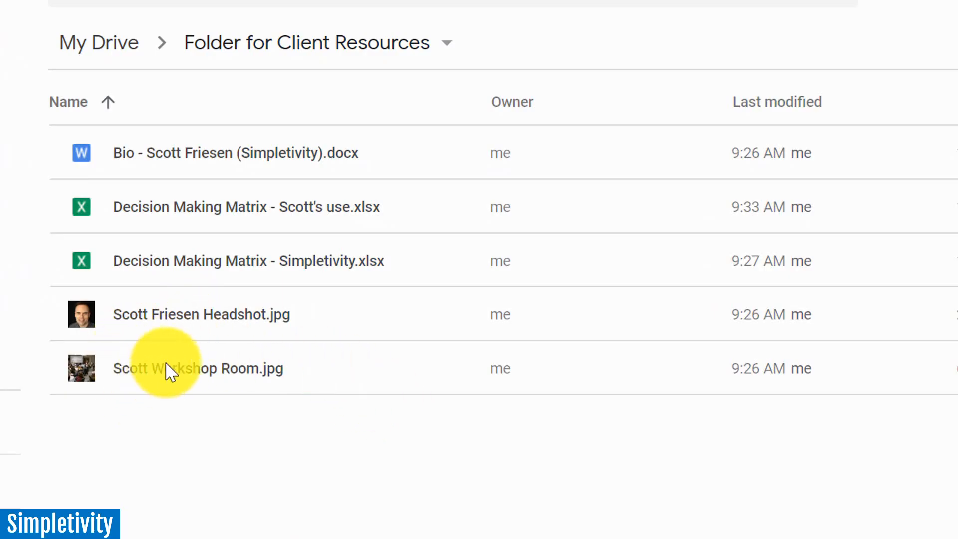
mouse_move(186, 153)
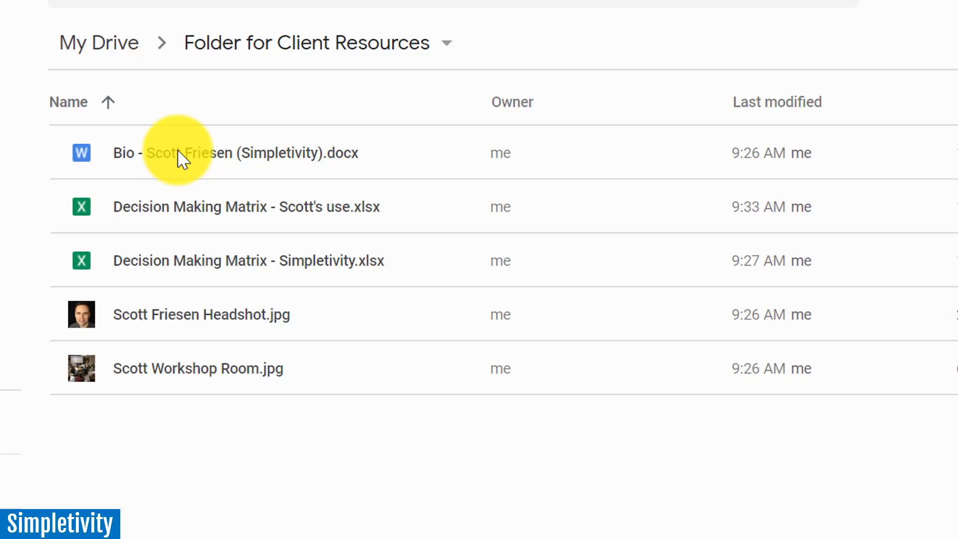
mouse_move(290, 188)
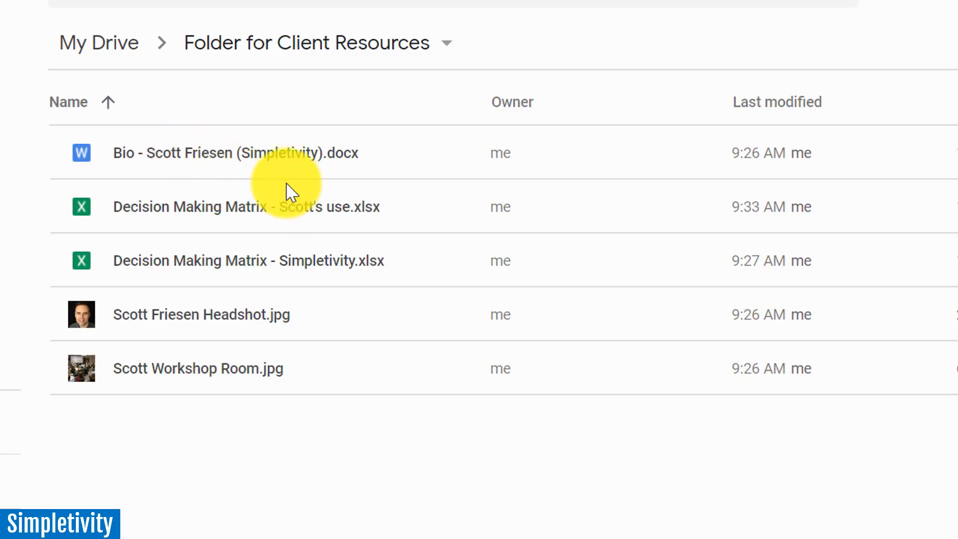
mouse_move(214, 214)
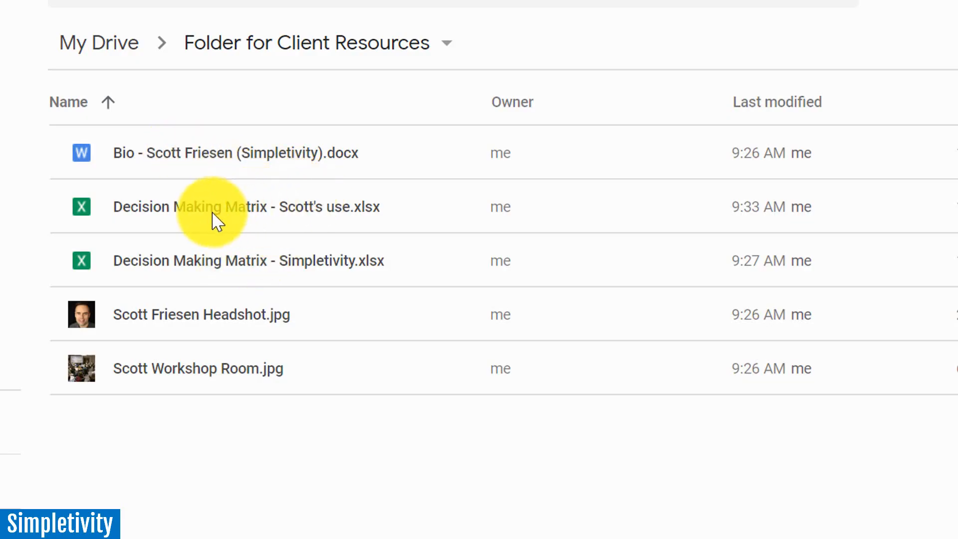
mouse_move(214, 261)
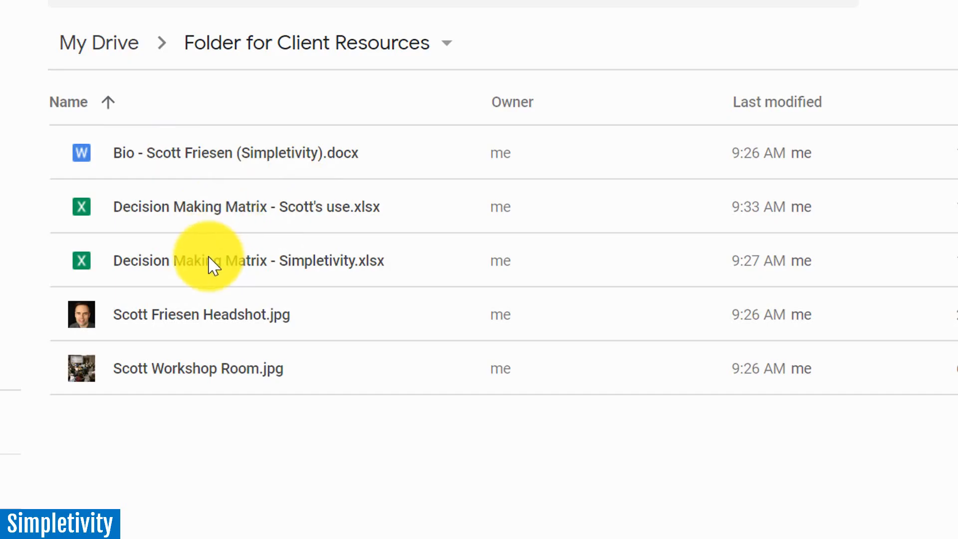
mouse_move(186, 217)
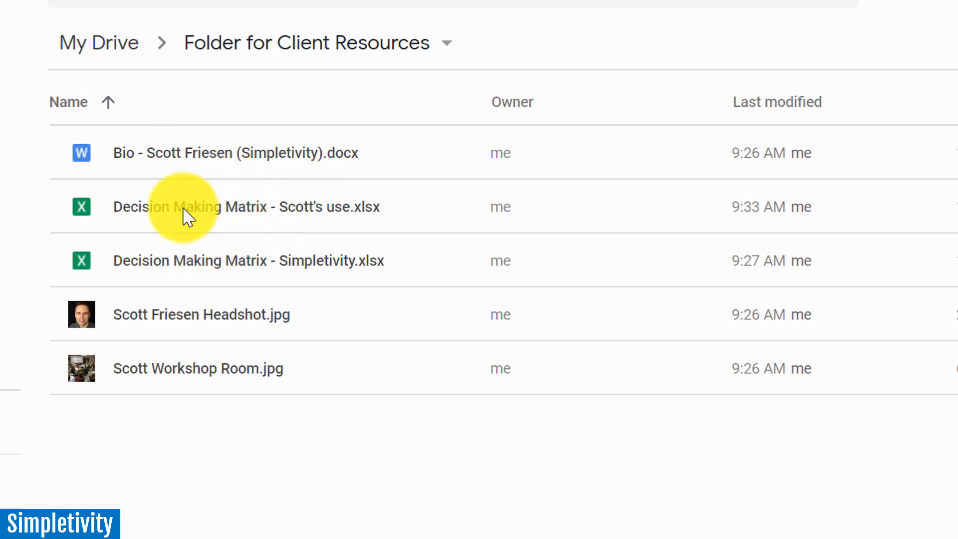
mouse_move(239, 458)
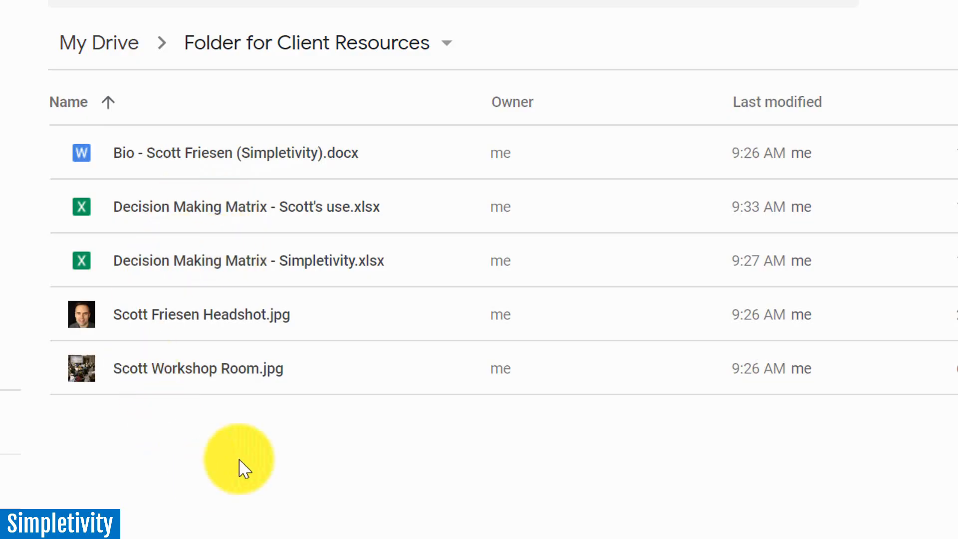
mouse_move(251, 372)
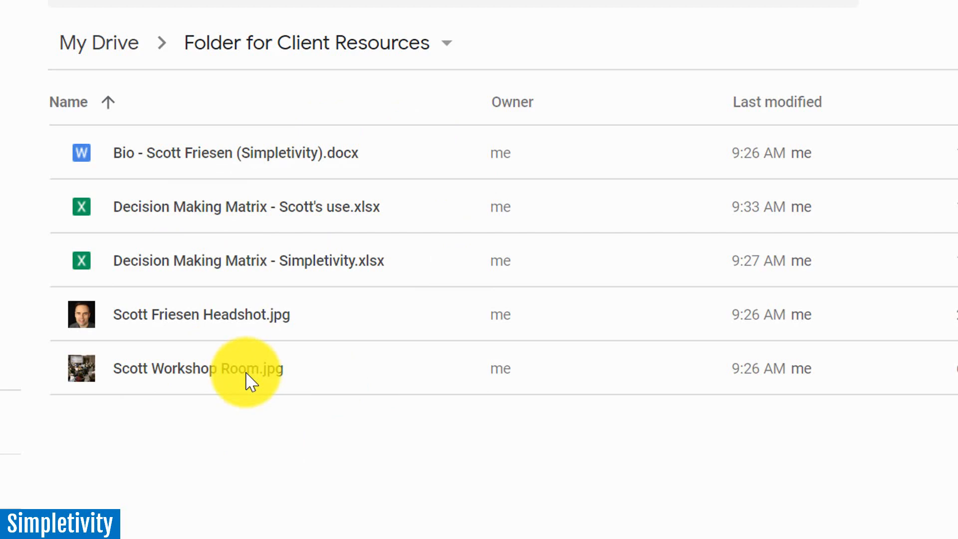
mouse_move(376, 153)
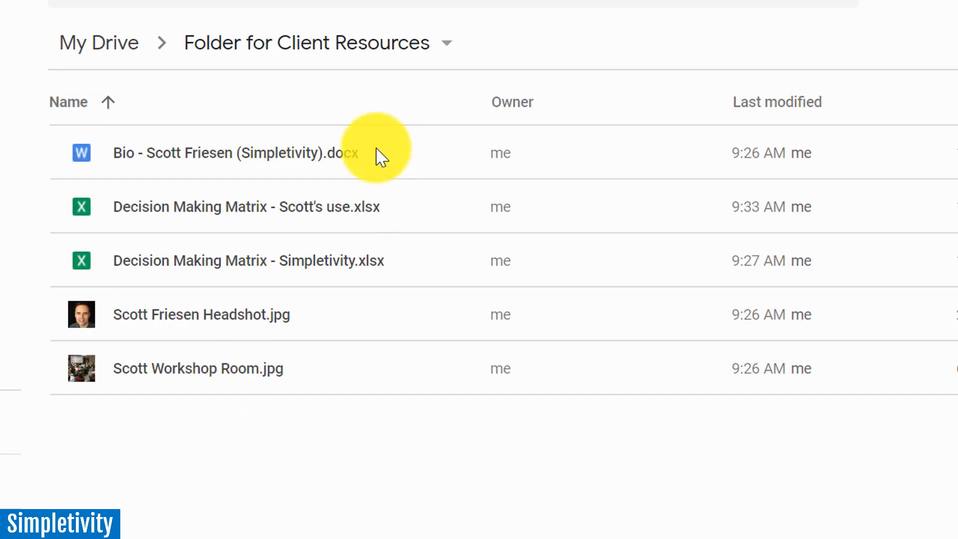
mouse_move(220, 395)
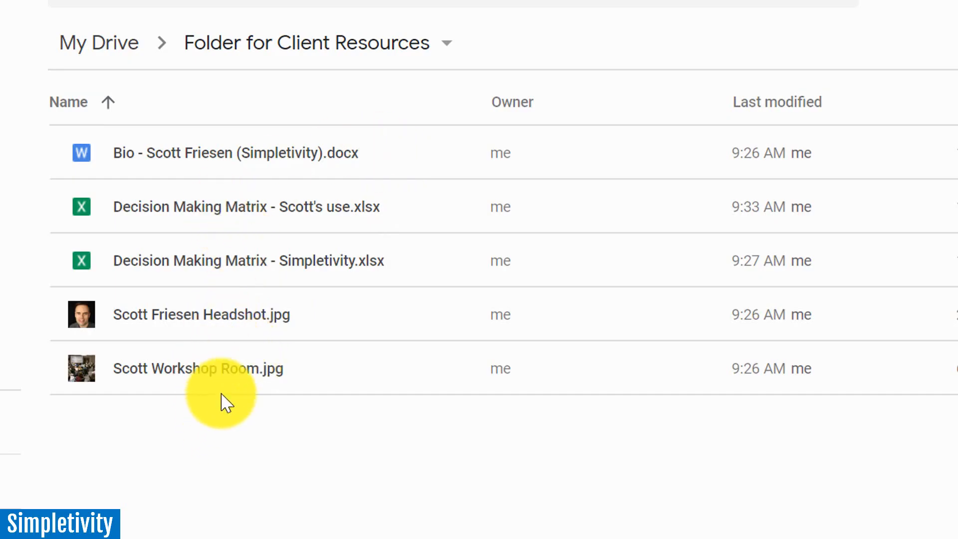
mouse_move(304, 365)
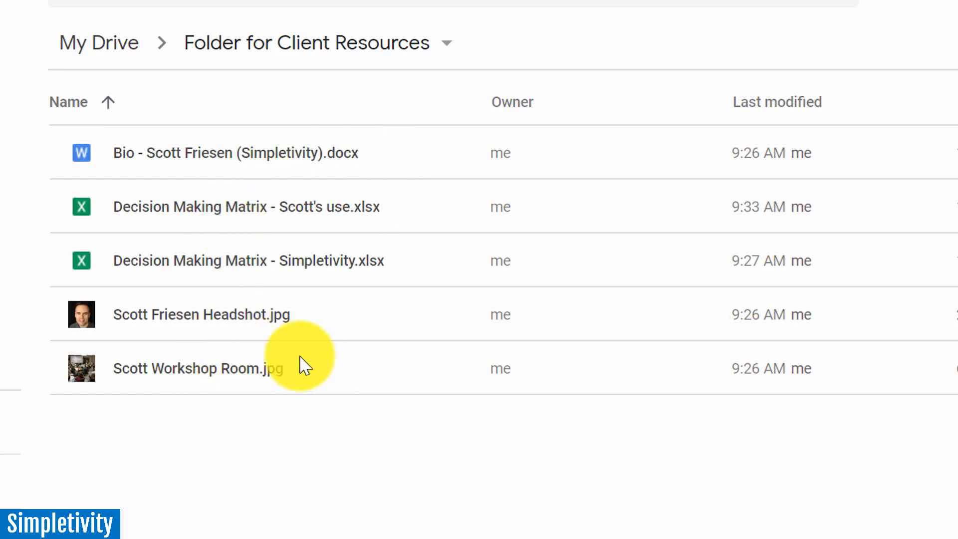
mouse_move(287, 437)
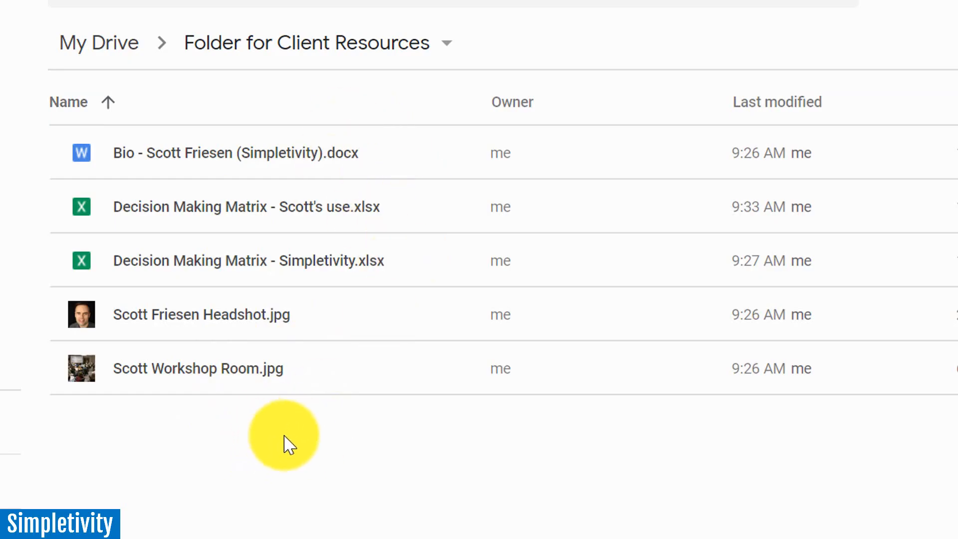
mouse_move(333, 440)
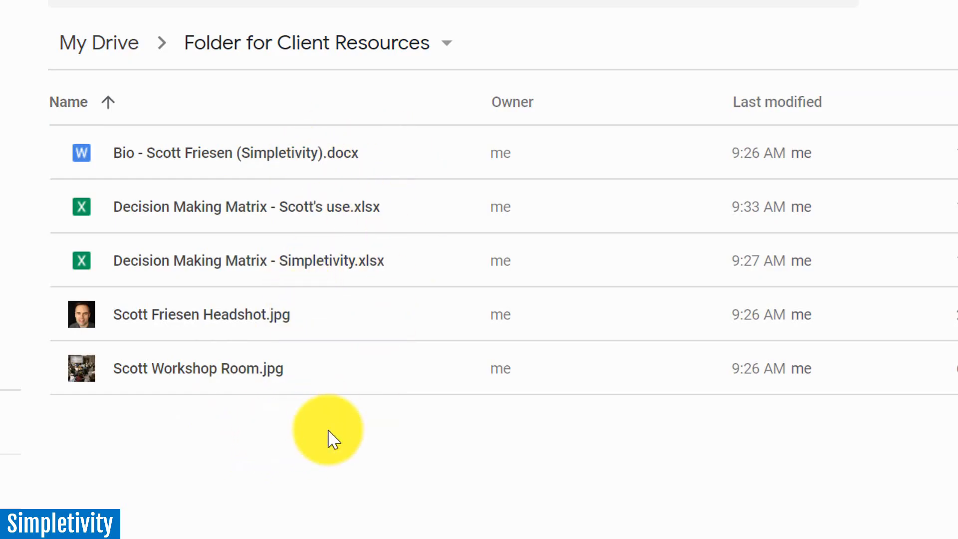
click(272, 12)
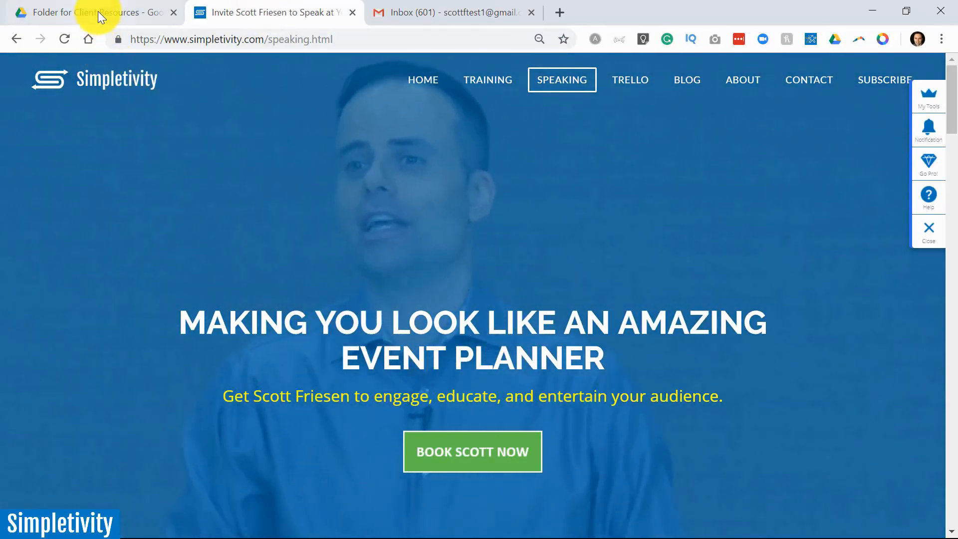
Return to the client resources folder in Drive and open its folder options menu.
click(92, 12)
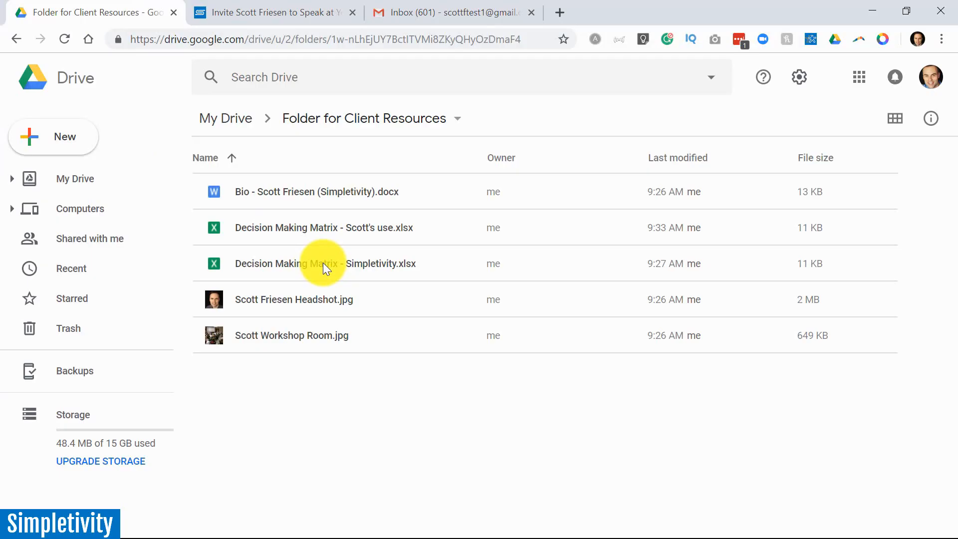
mouse_move(413, 275)
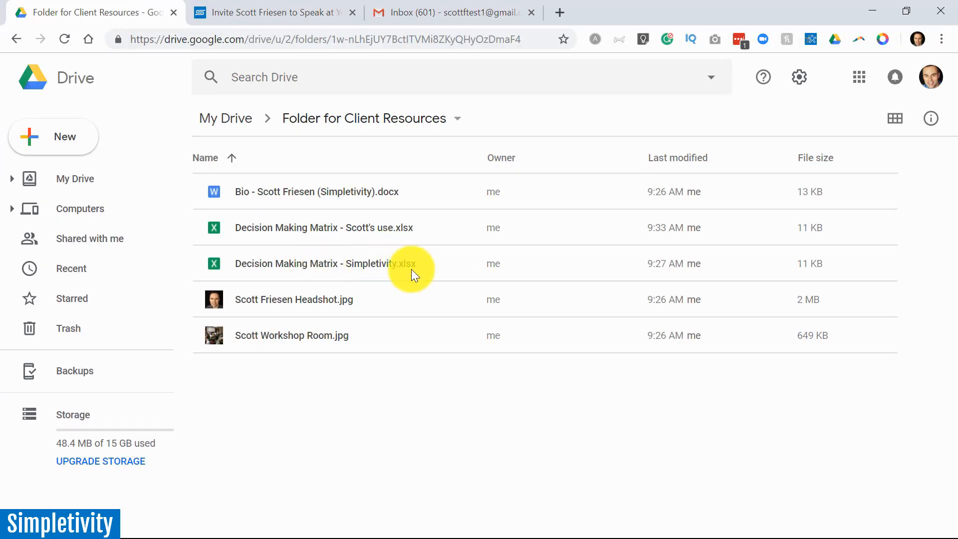
mouse_move(333, 315)
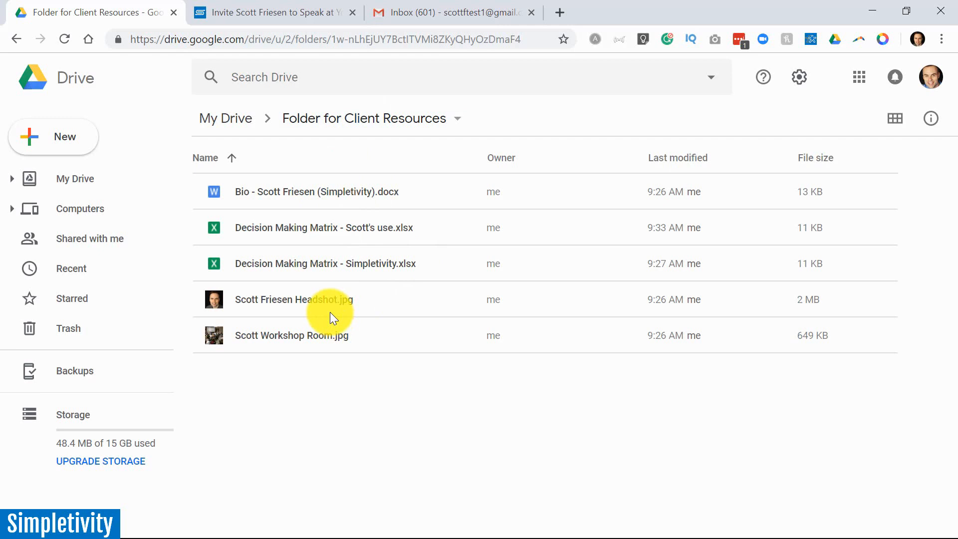
mouse_move(393, 174)
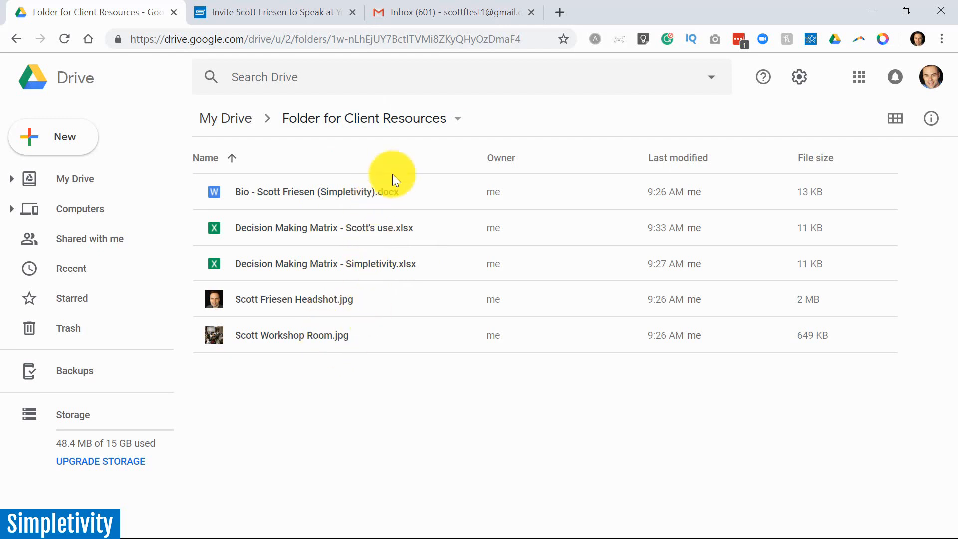
mouse_move(409, 118)
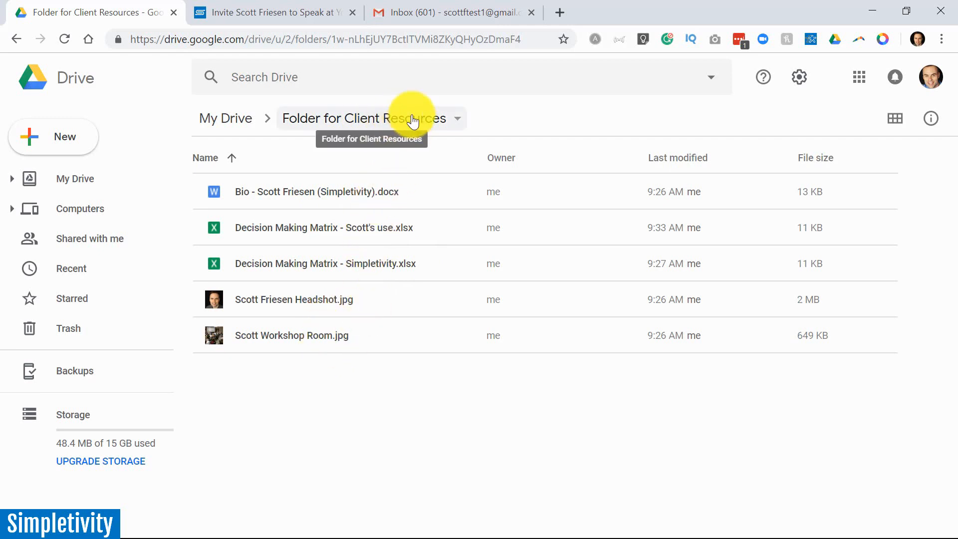
click(457, 118)
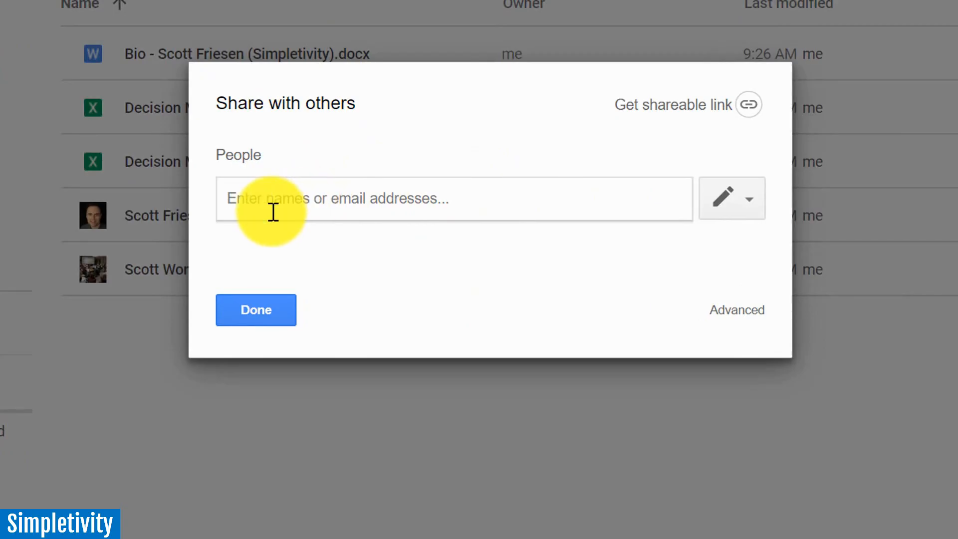
mouse_move(265, 207)
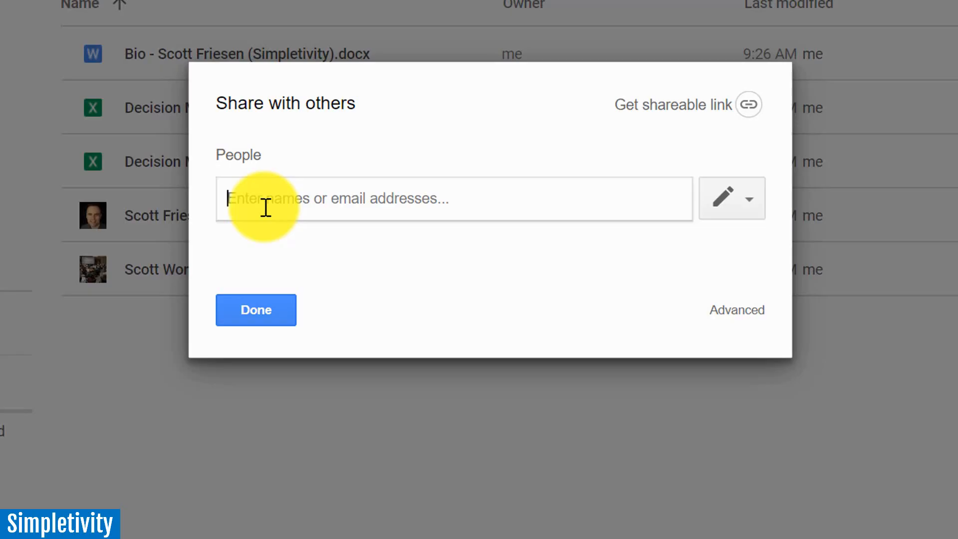
mouse_move(300, 177)
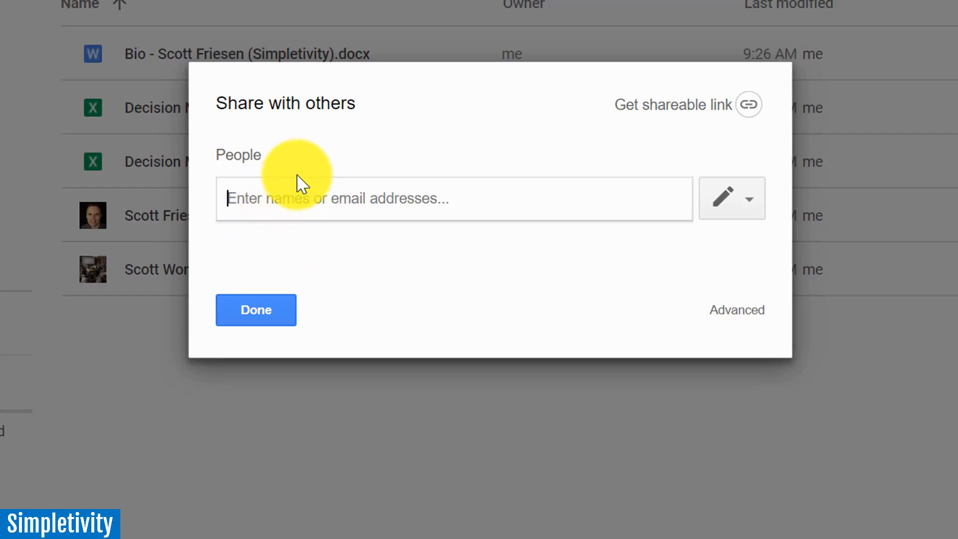
mouse_move(641, 156)
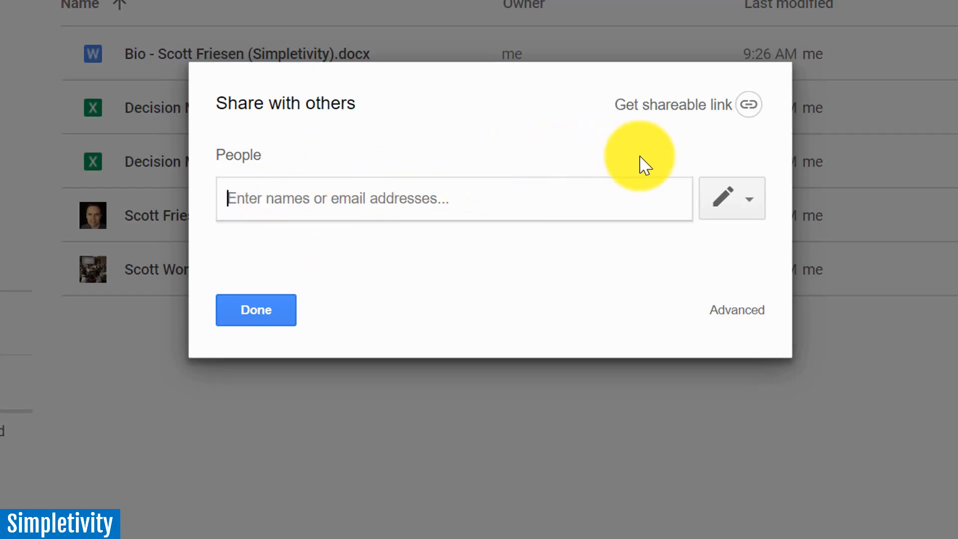
mouse_move(748, 104)
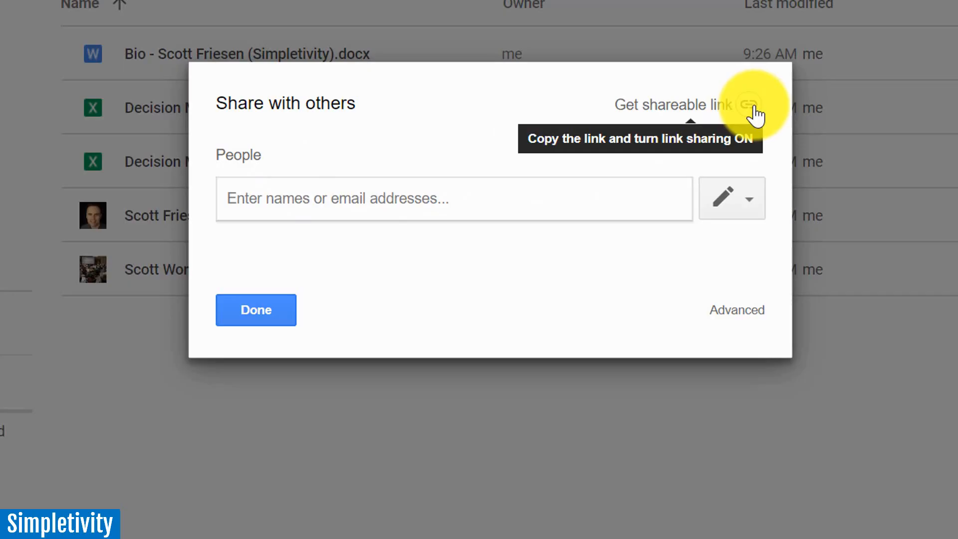
Turn on link sharing for the folder, keeping it 'Anyone with the link can view'.
click(748, 104)
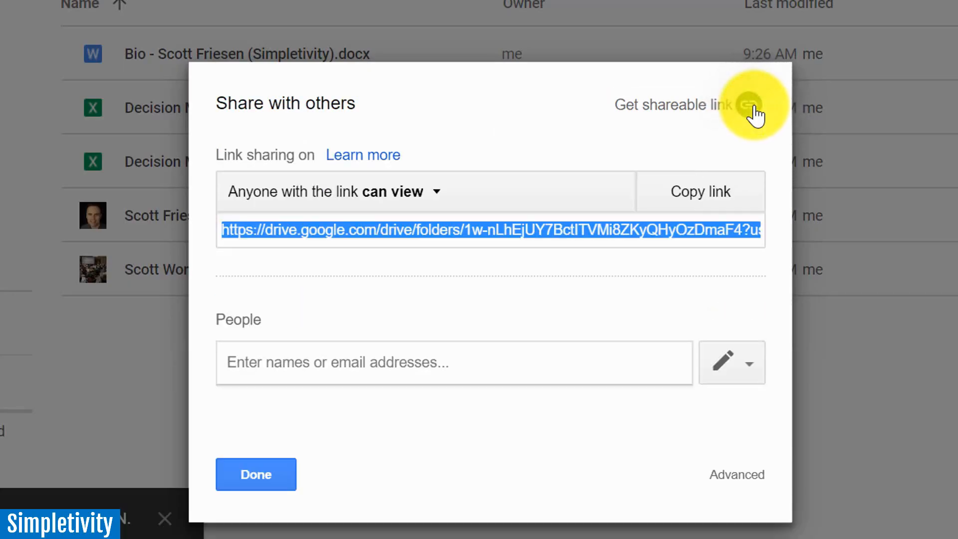
mouse_move(523, 138)
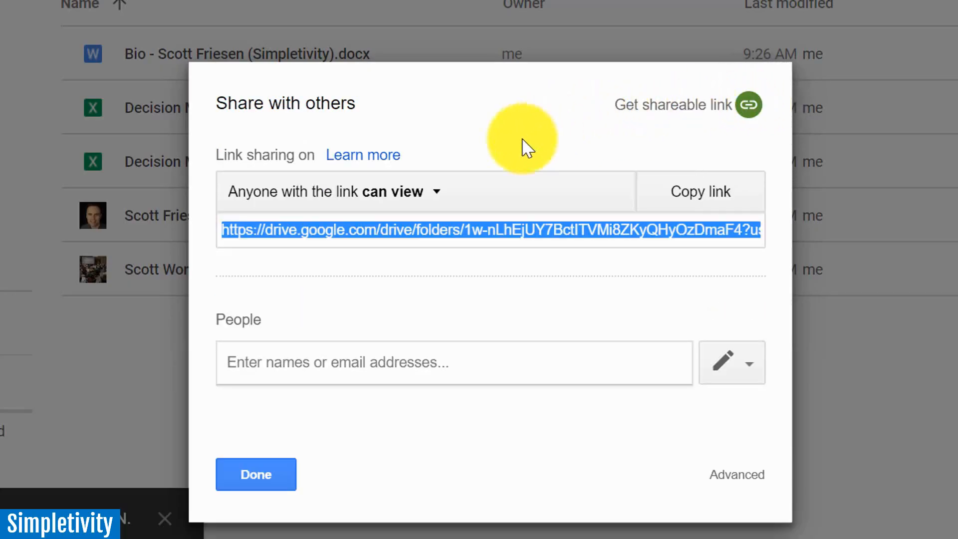
mouse_move(415, 205)
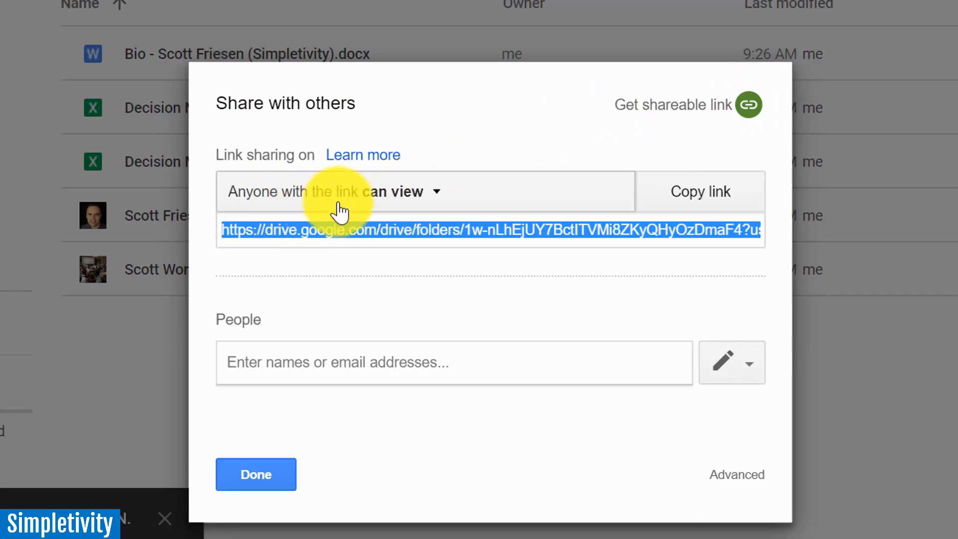
mouse_move(422, 201)
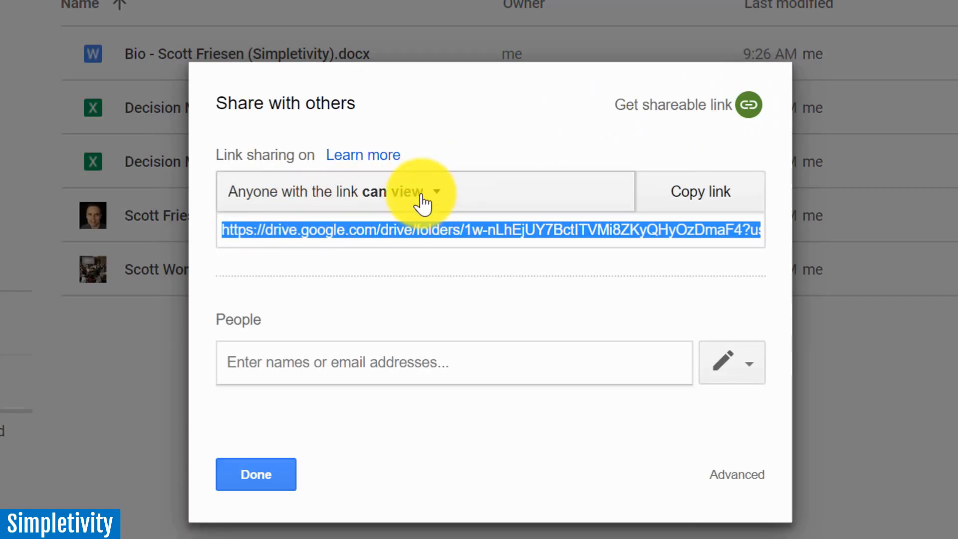
mouse_move(474, 275)
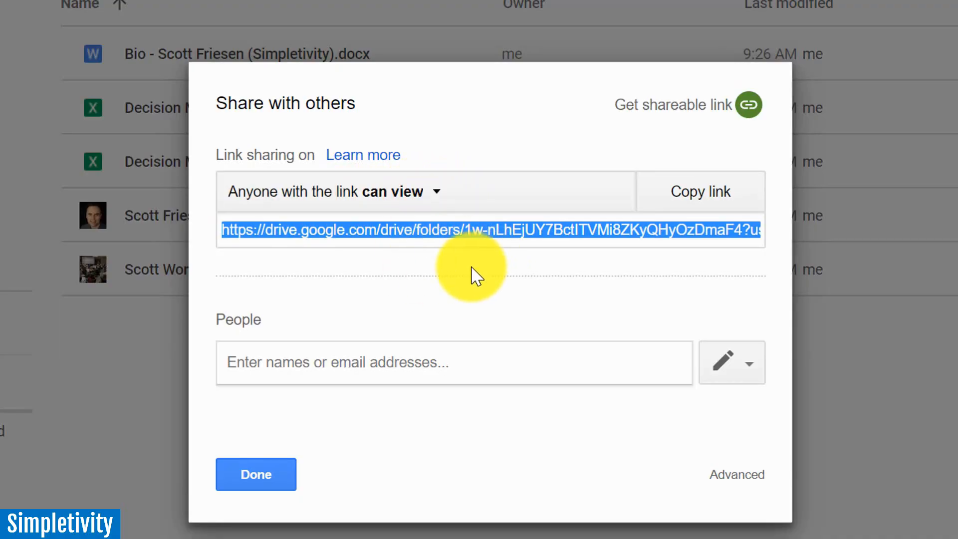
mouse_move(553, 229)
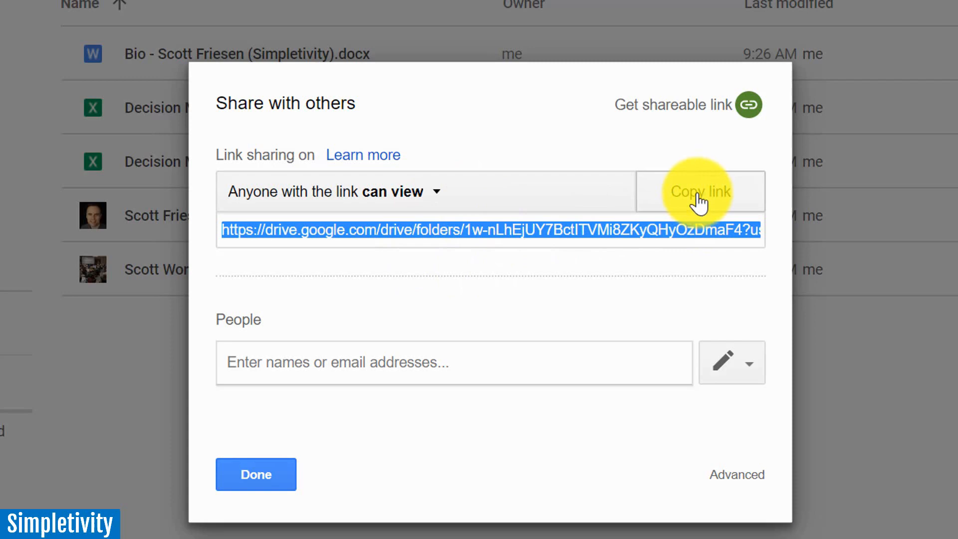
mouse_move(255, 474)
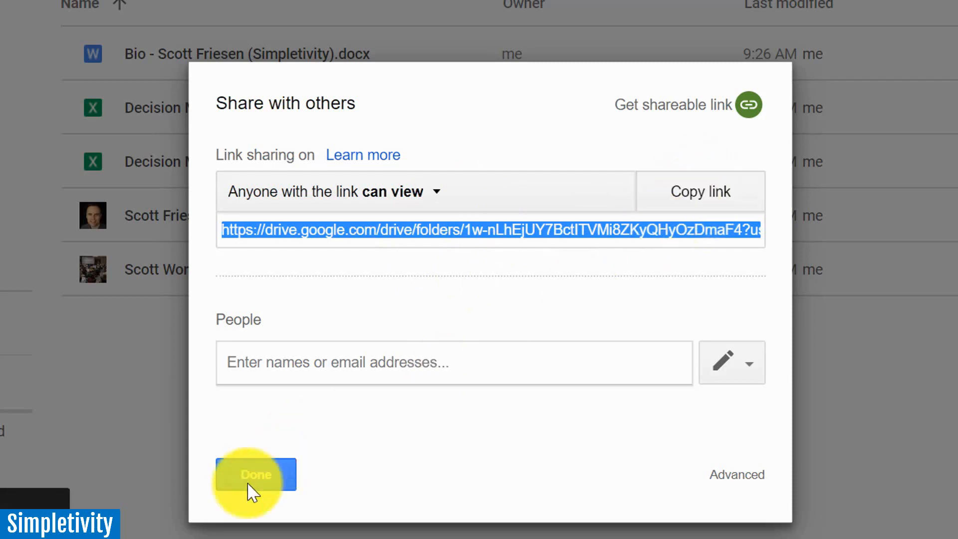
mouse_move(433, 272)
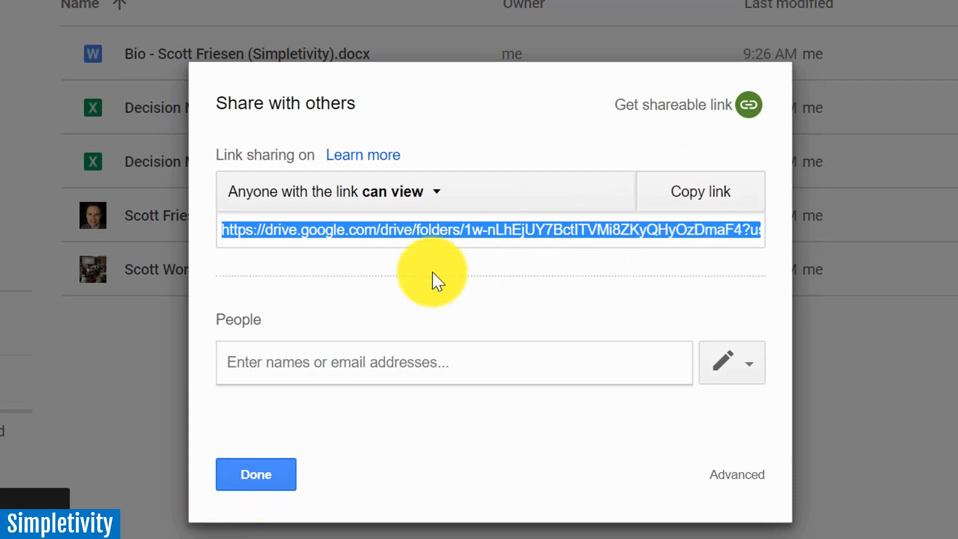
mouse_move(443, 191)
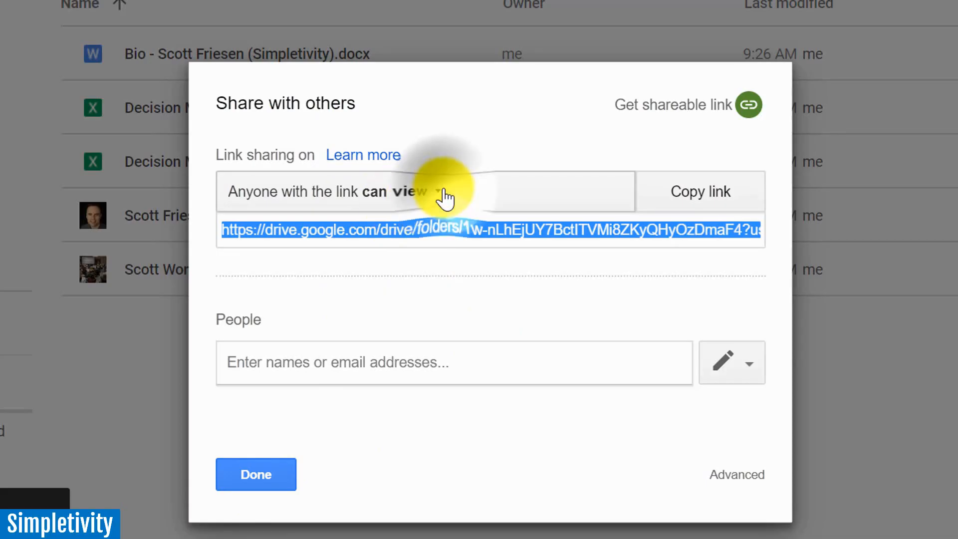
click(427, 191)
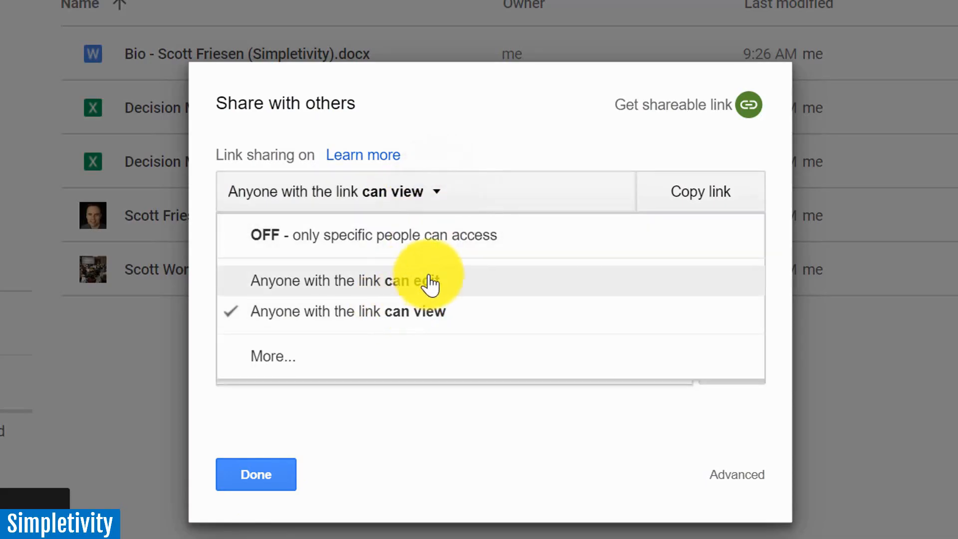
mouse_move(381, 319)
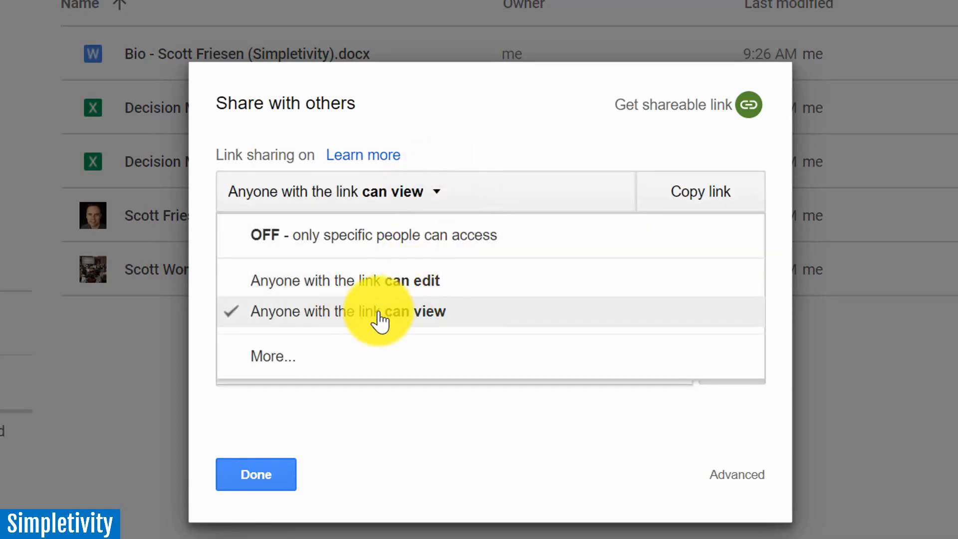
click(347, 311)
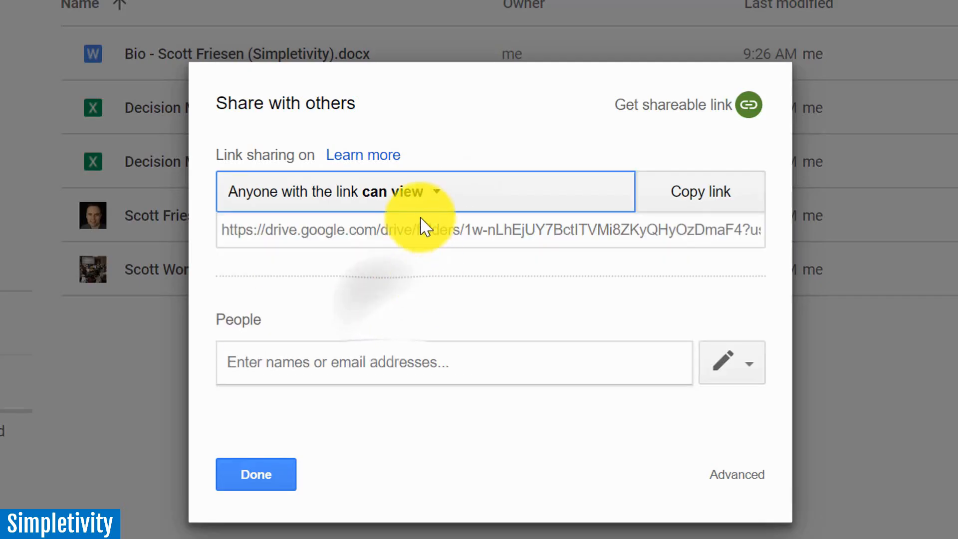
mouse_move(702, 113)
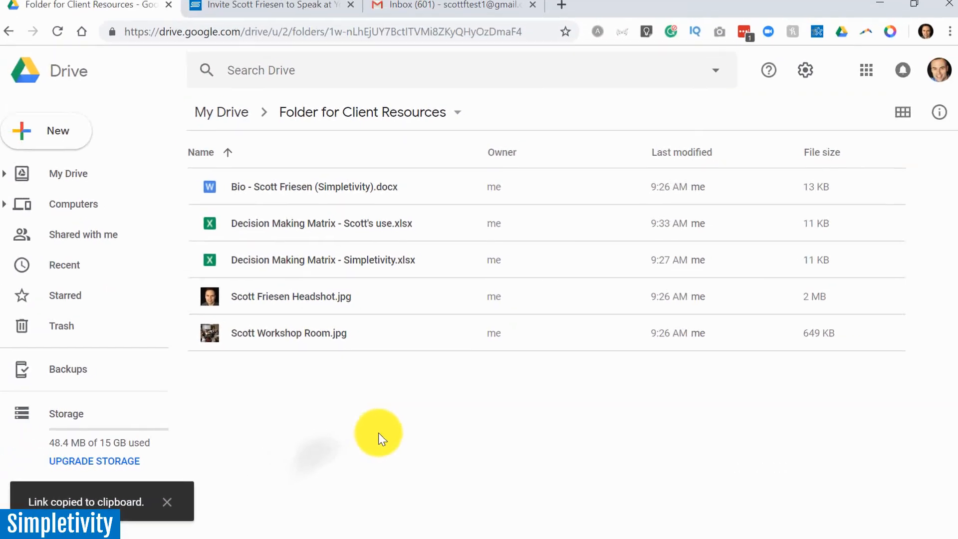
mouse_move(928, 76)
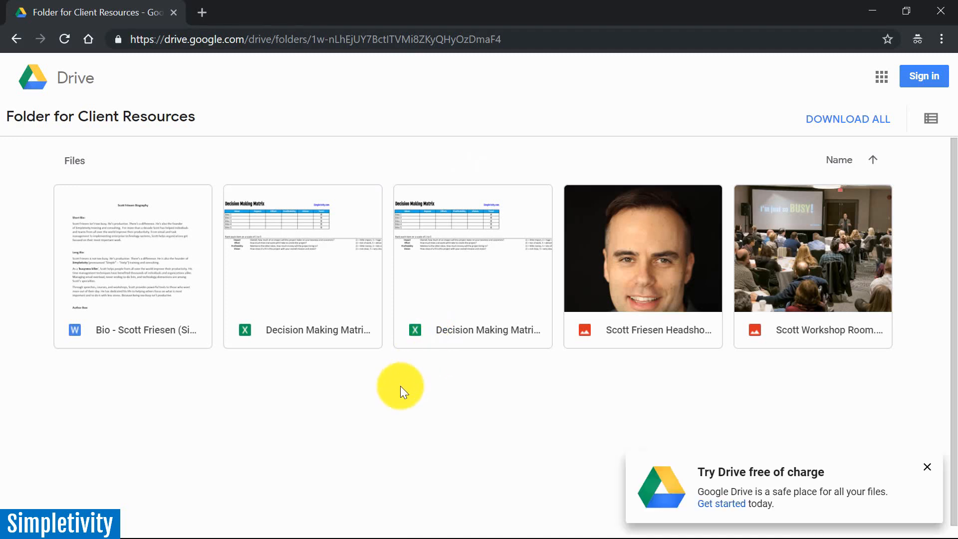
mouse_move(928, 466)
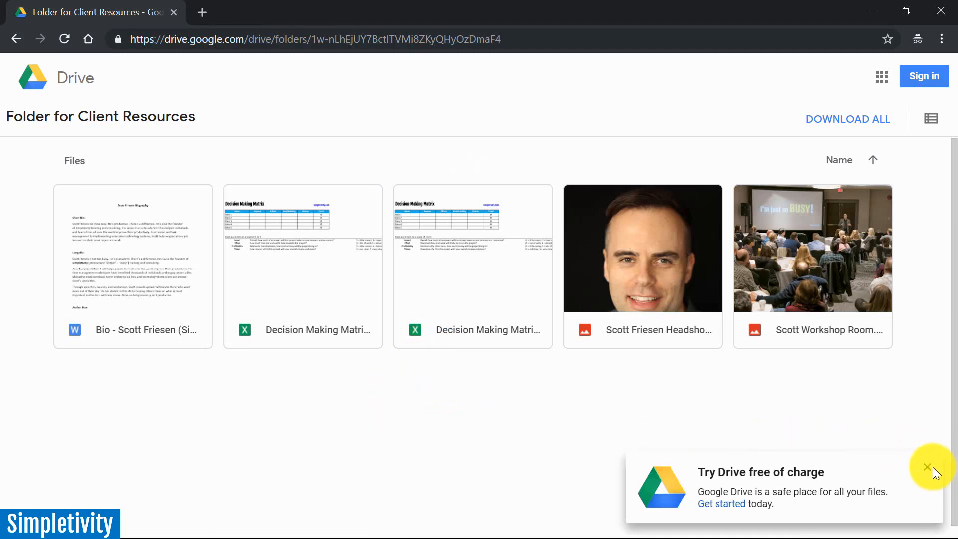
Dismiss the Try Drive popup, then preview the Bio file and return to the file list.
click(929, 466)
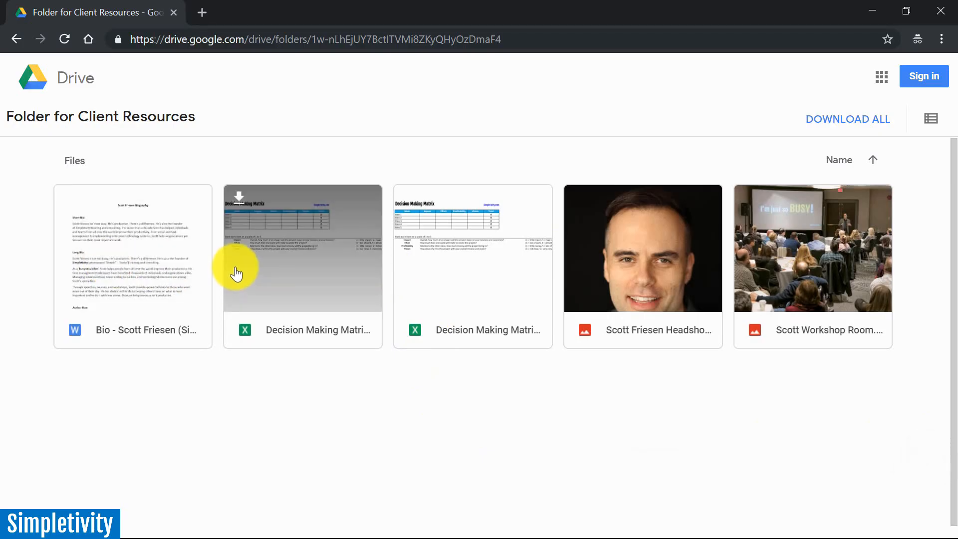
click(132, 247)
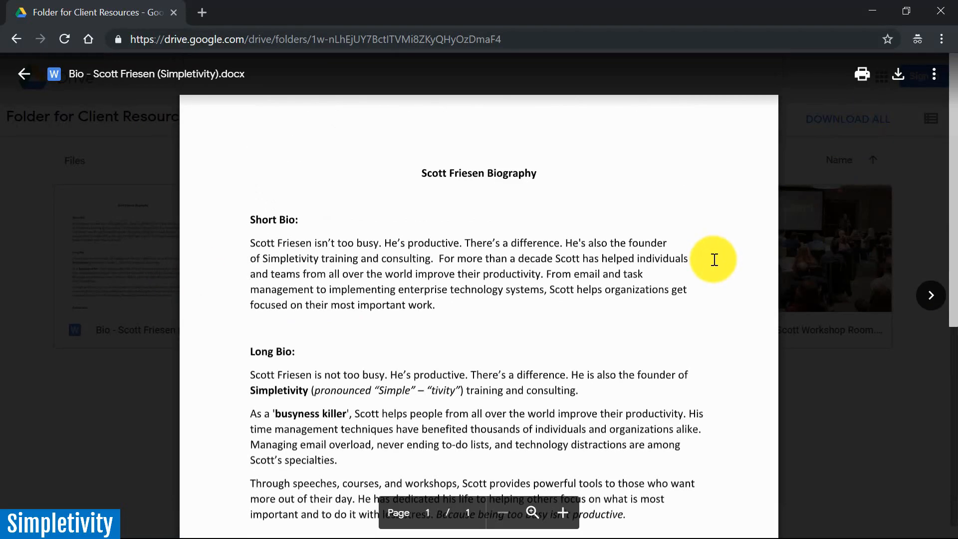
click(24, 74)
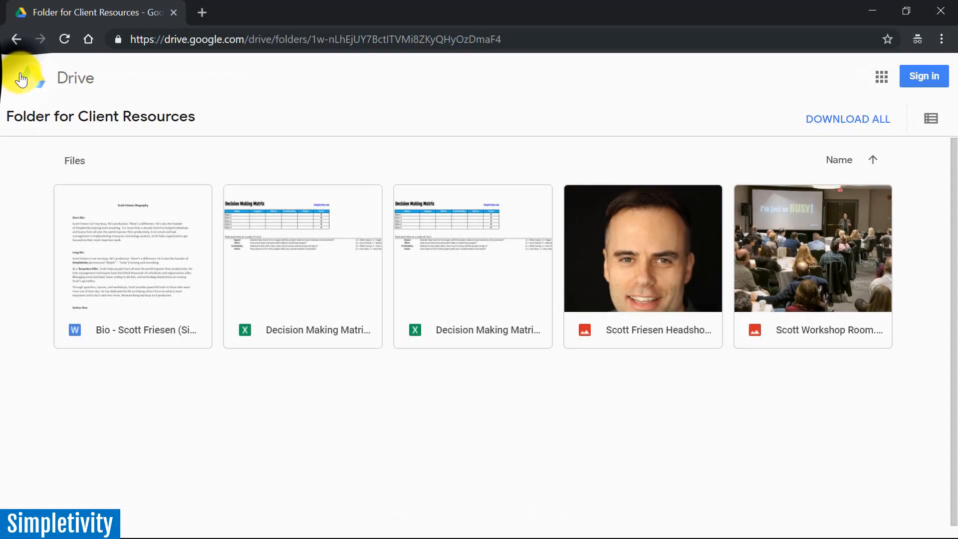
mouse_move(819, 266)
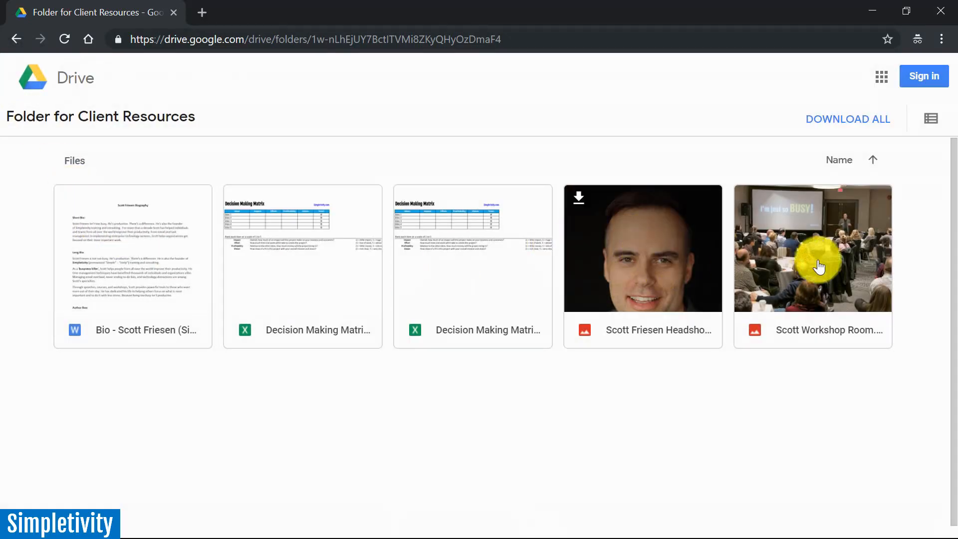
mouse_move(198, 295)
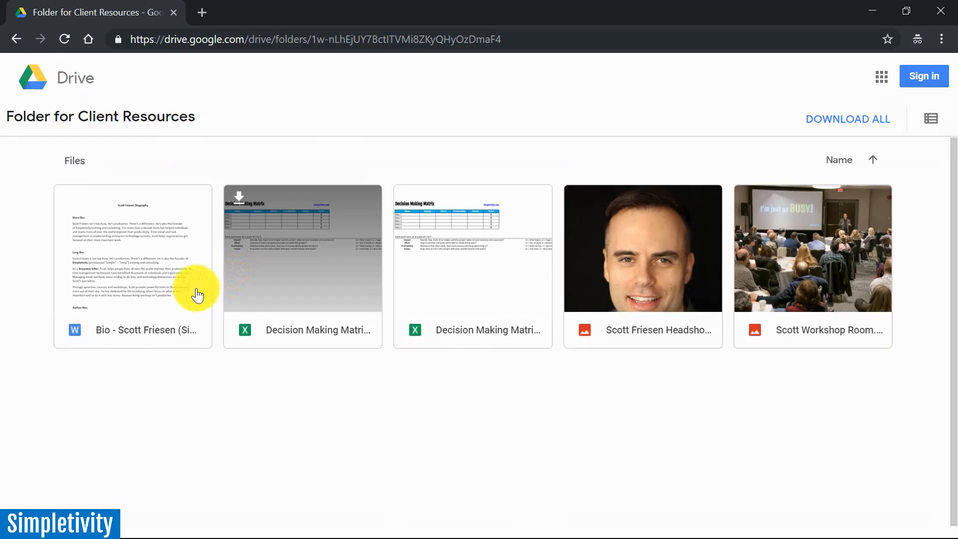
mouse_move(362, 275)
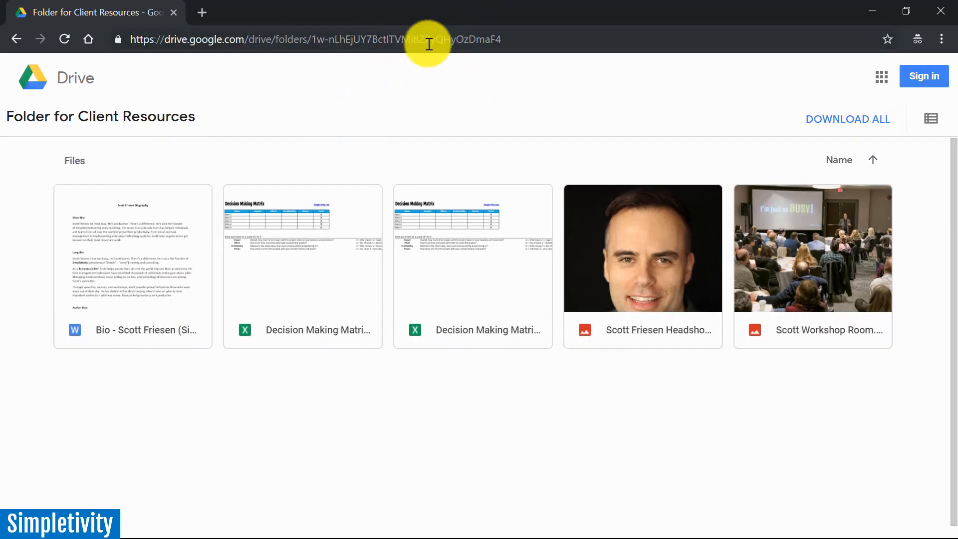
mouse_move(437, 39)
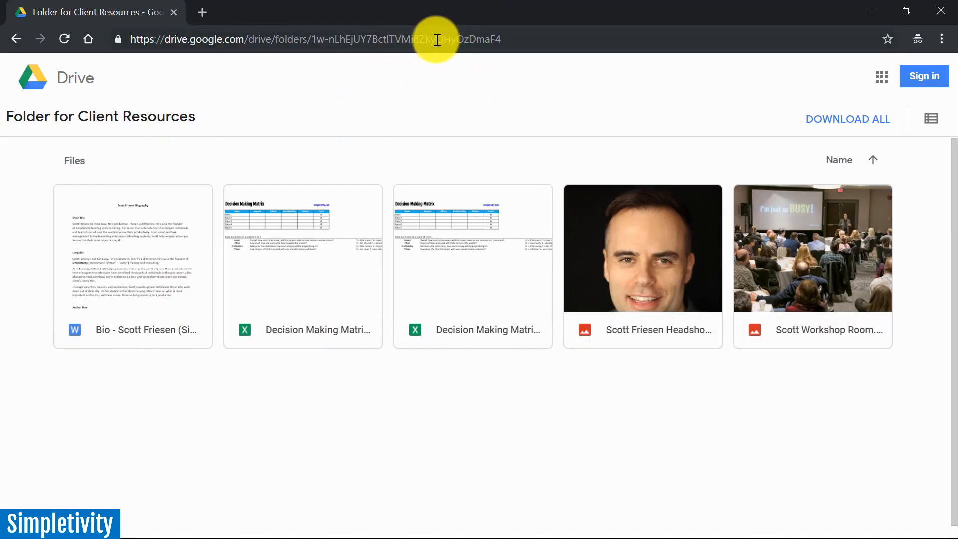
mouse_move(398, 39)
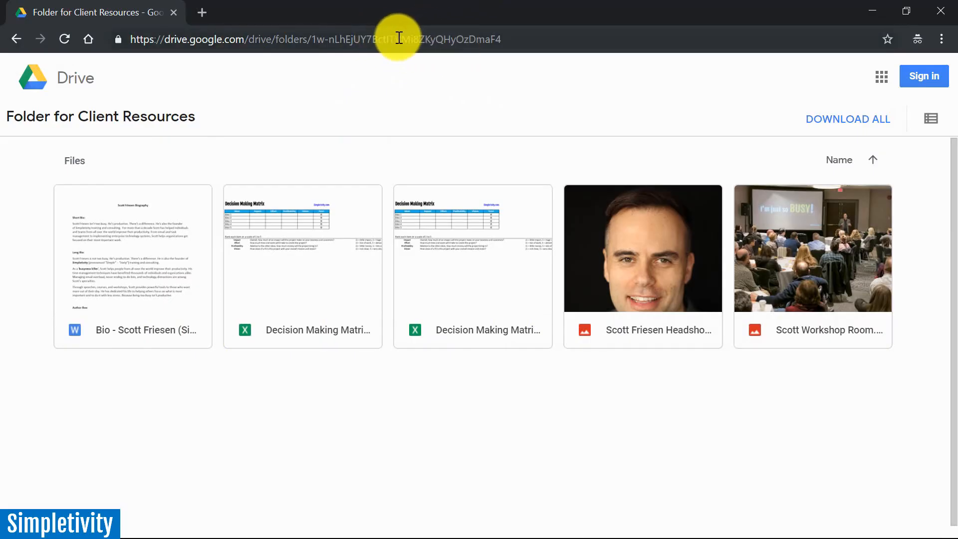
mouse_move(384, 38)
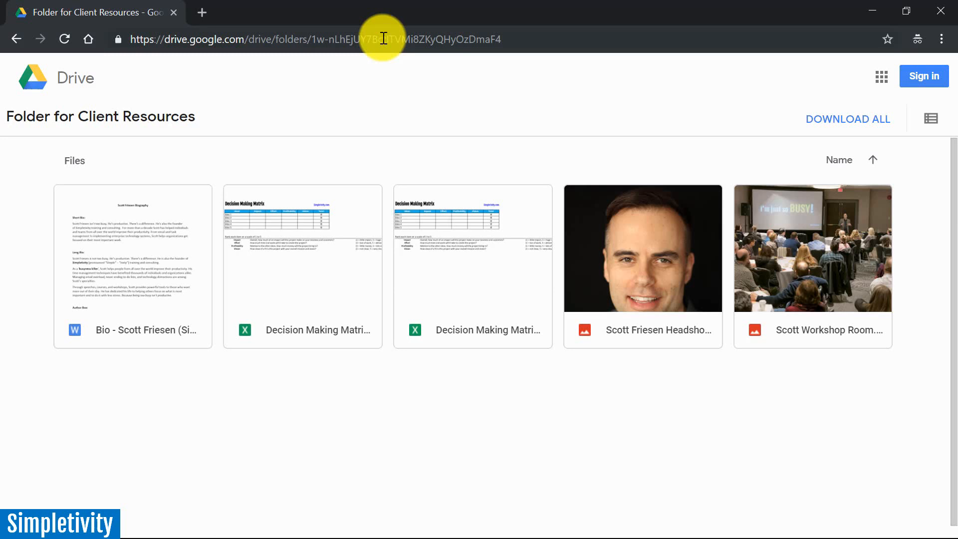
mouse_move(803, 41)
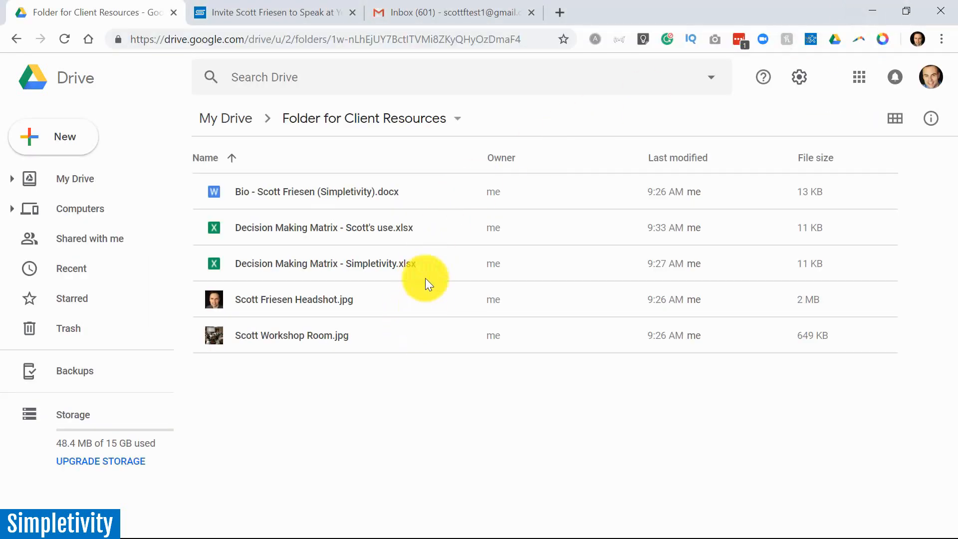
mouse_move(379, 235)
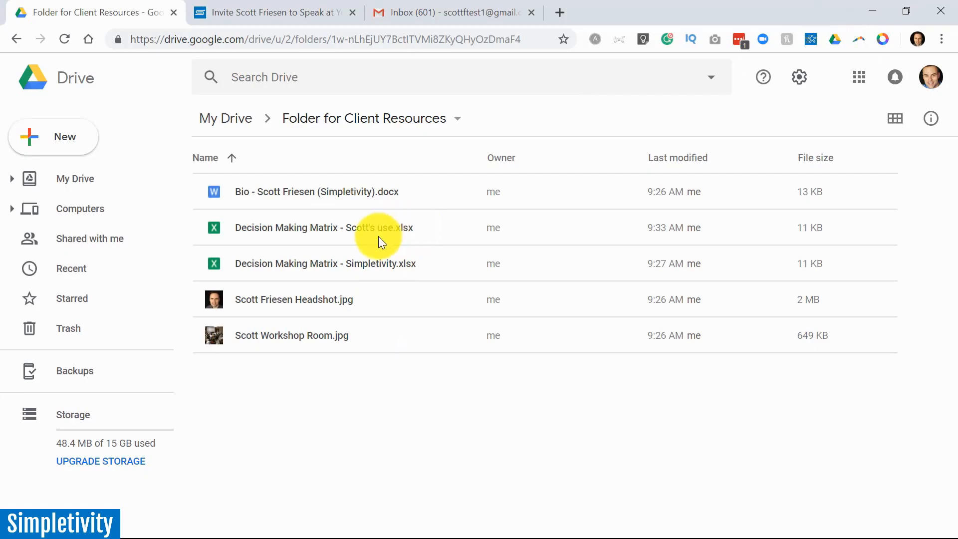
mouse_move(288, 287)
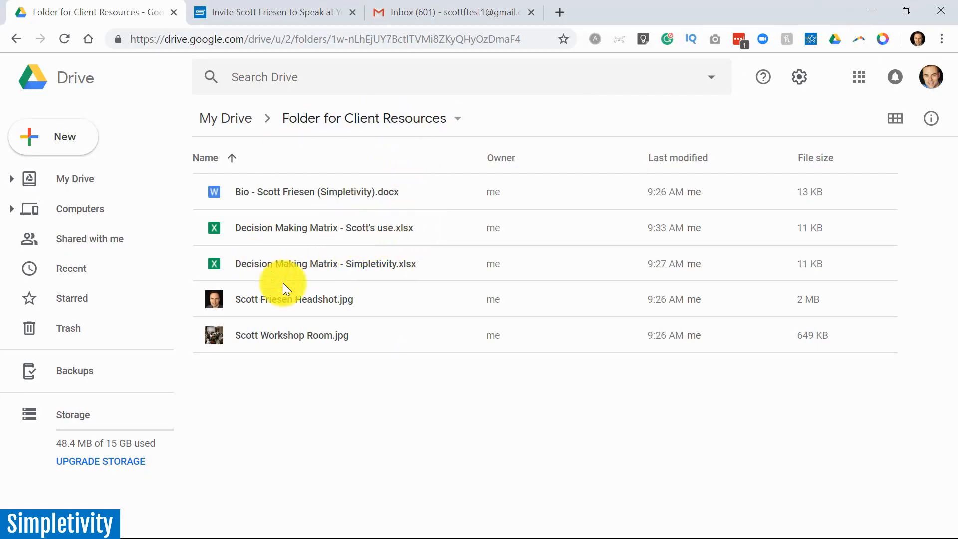
mouse_move(342, 221)
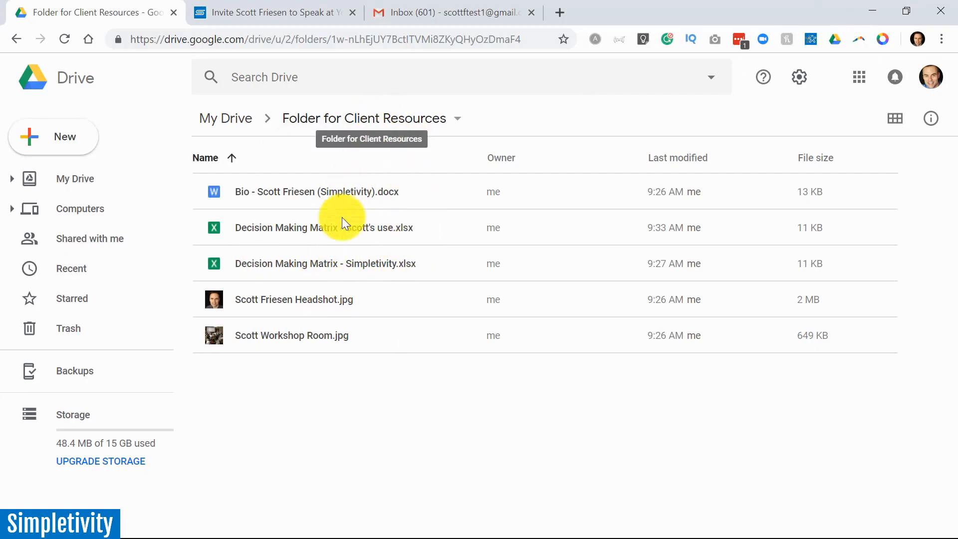
mouse_move(378, 248)
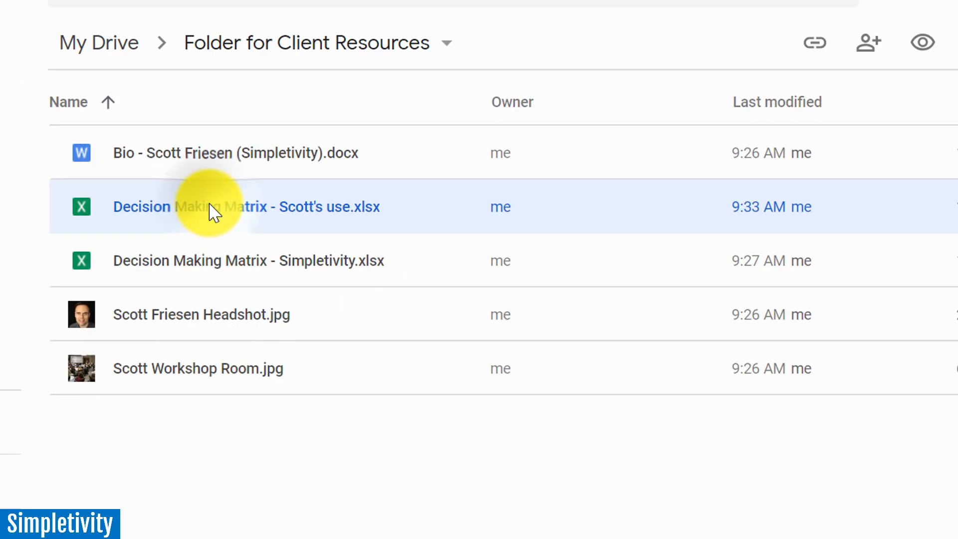
mouse_move(833, 168)
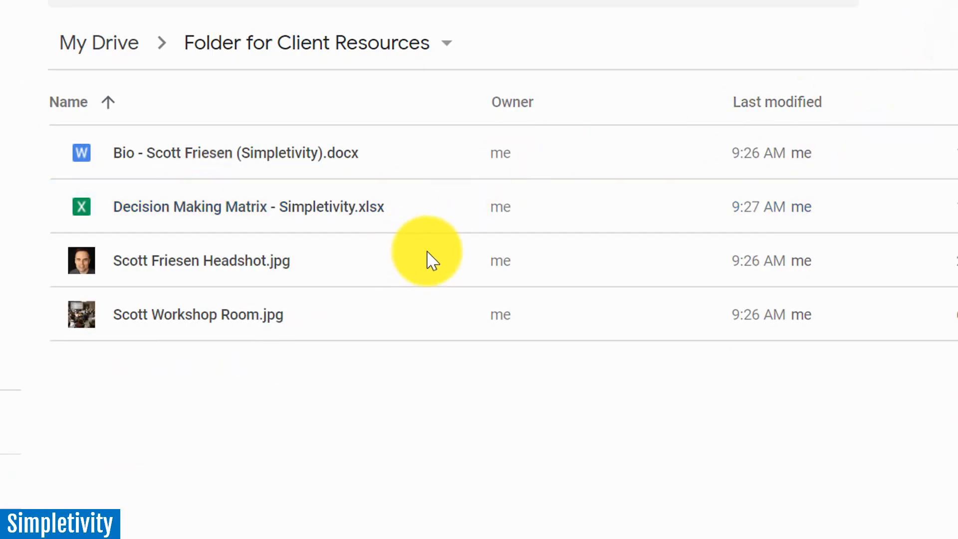
mouse_move(196, 280)
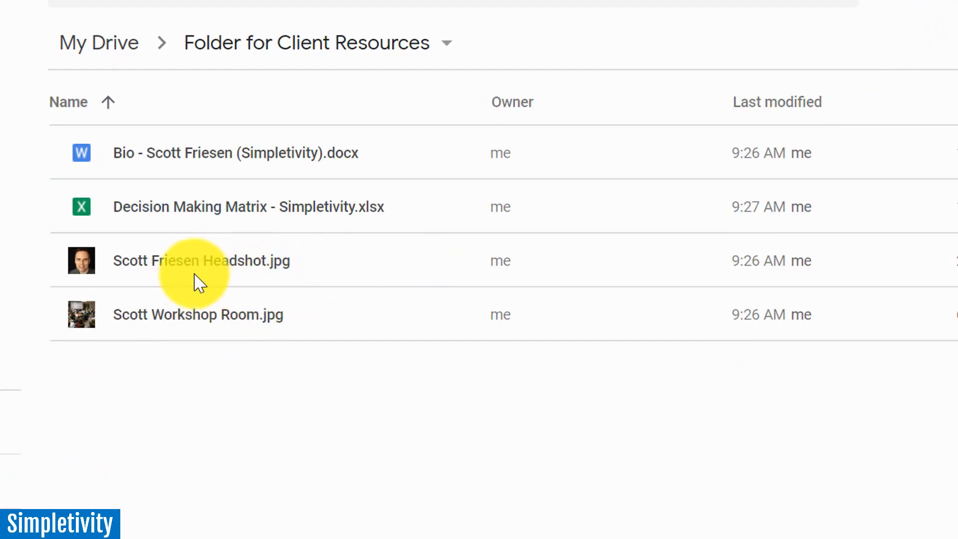
mouse_move(154, 281)
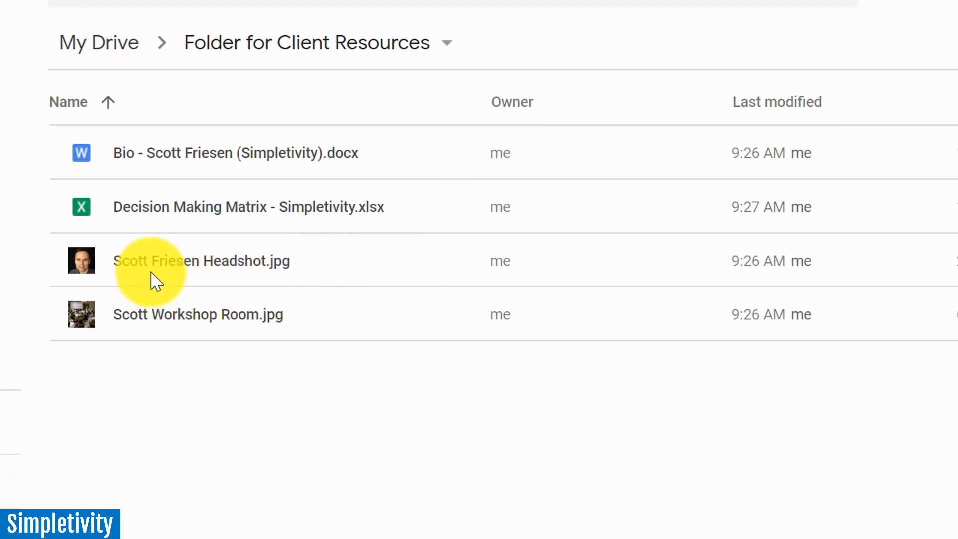
mouse_move(159, 281)
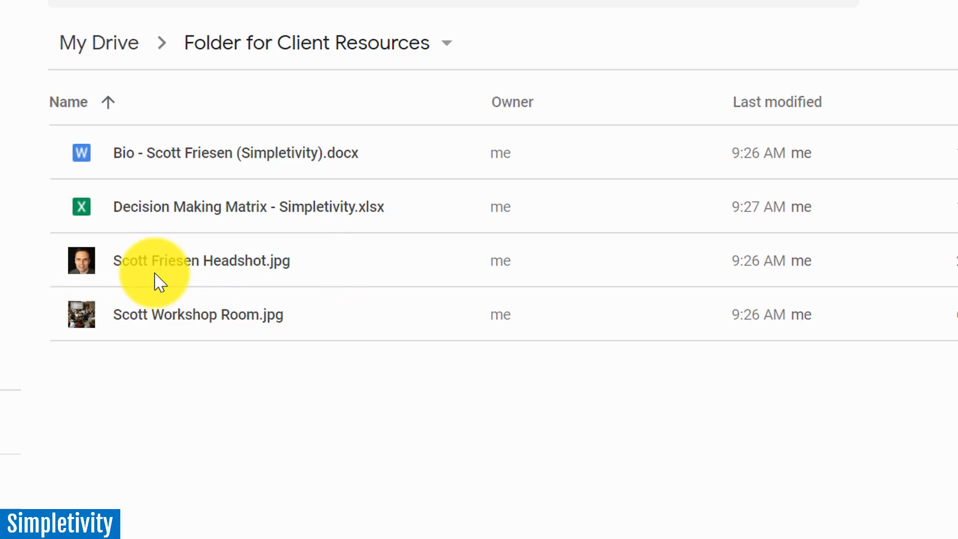
mouse_move(172, 288)
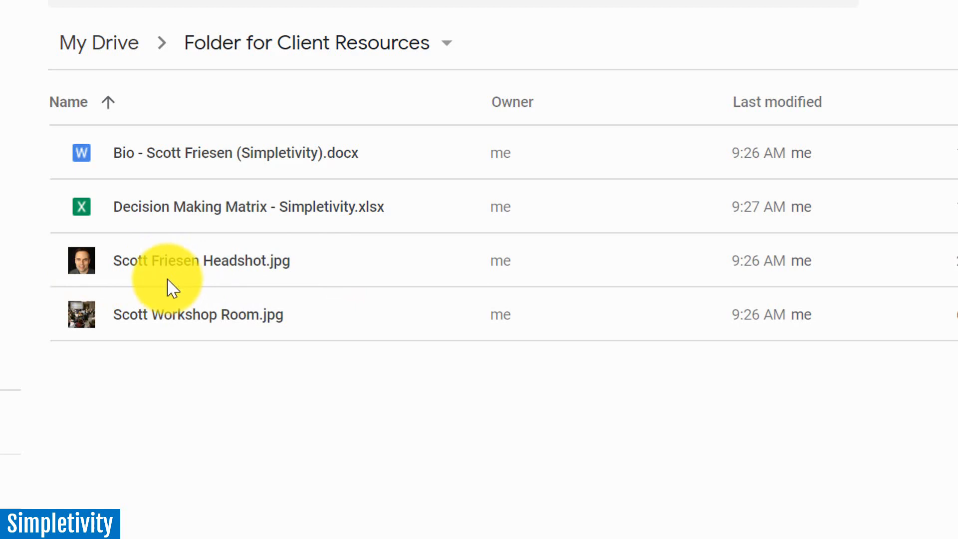
mouse_move(186, 309)
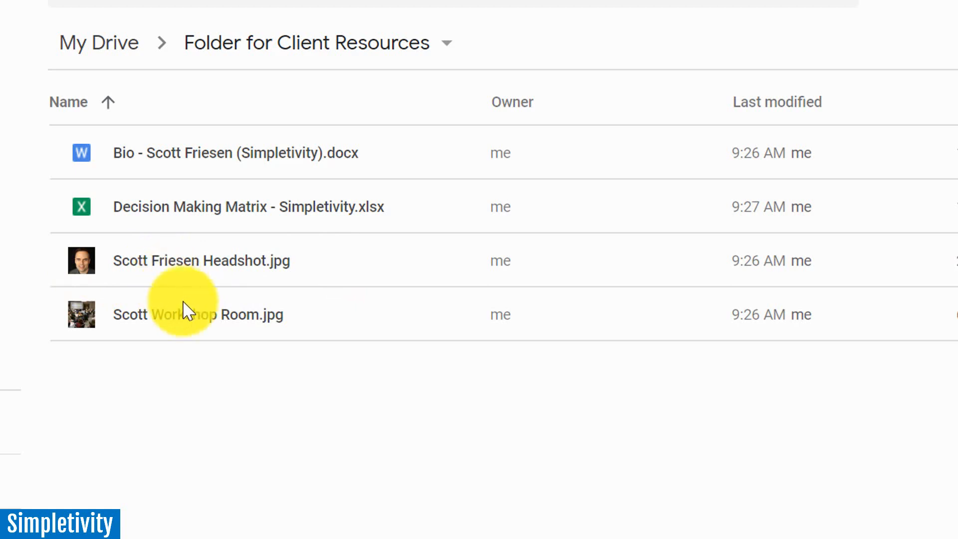
mouse_move(226, 299)
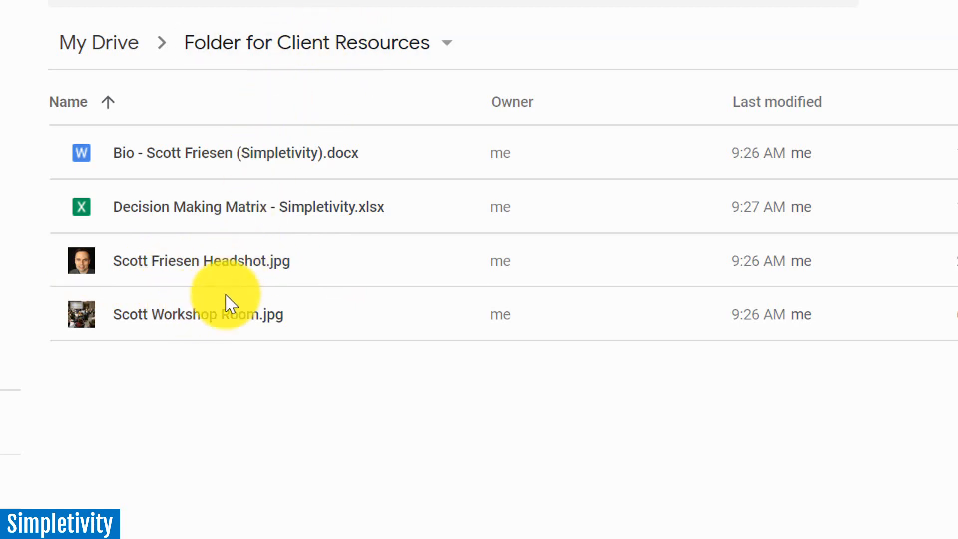
mouse_move(207, 272)
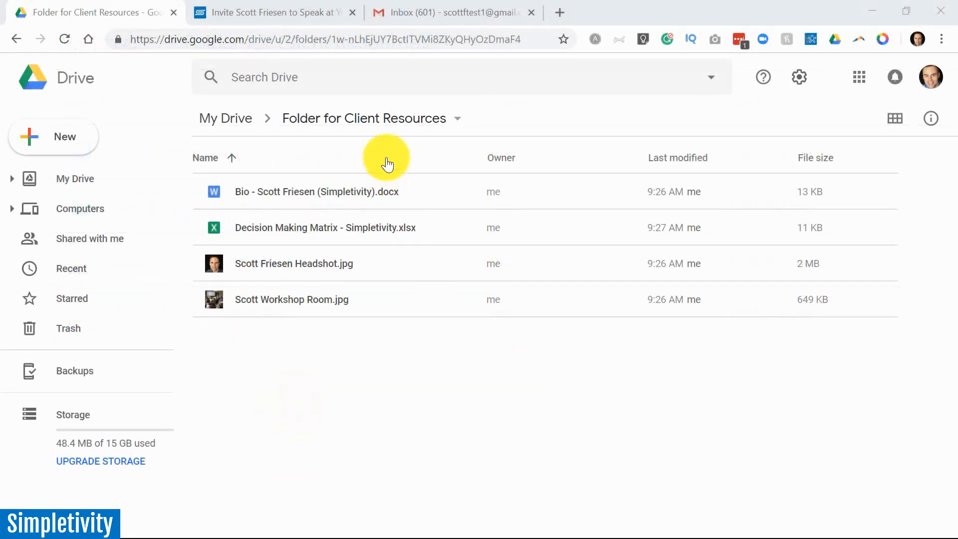
Open the folder's sharing settings and copy its view-only link.
click(457, 118)
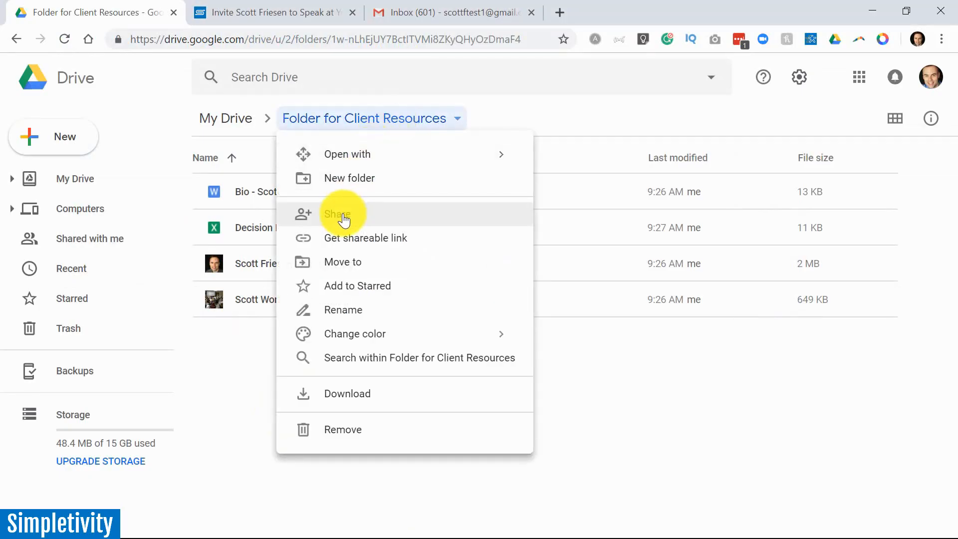
click(338, 214)
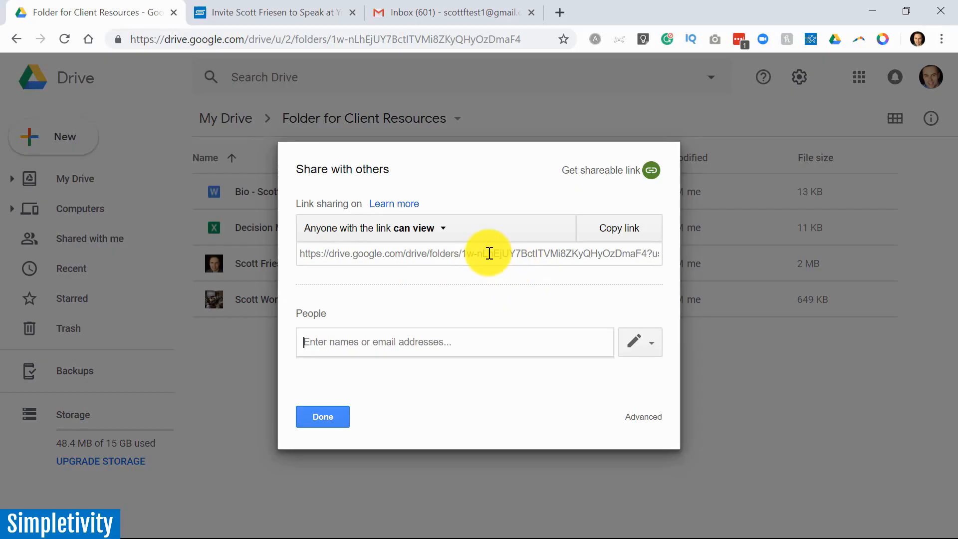
mouse_move(497, 253)
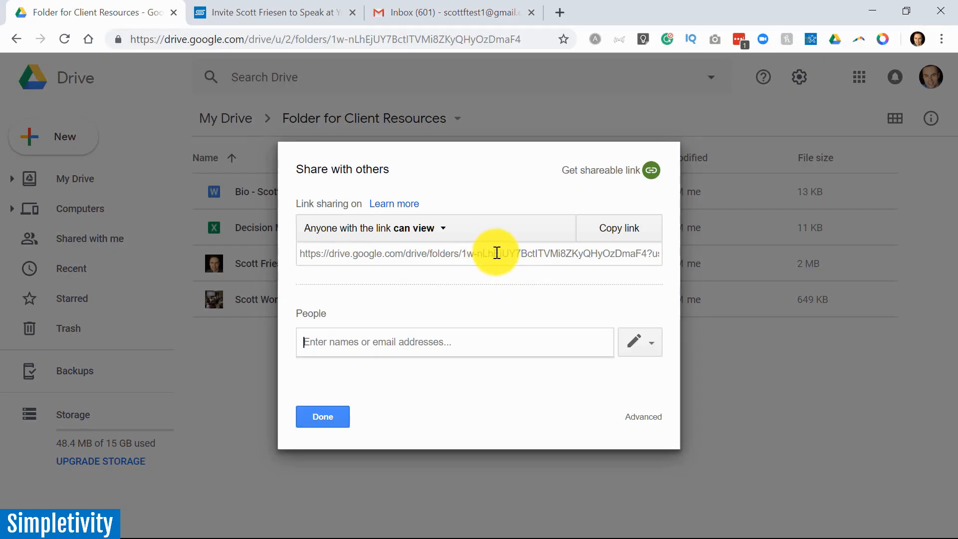
mouse_move(474, 254)
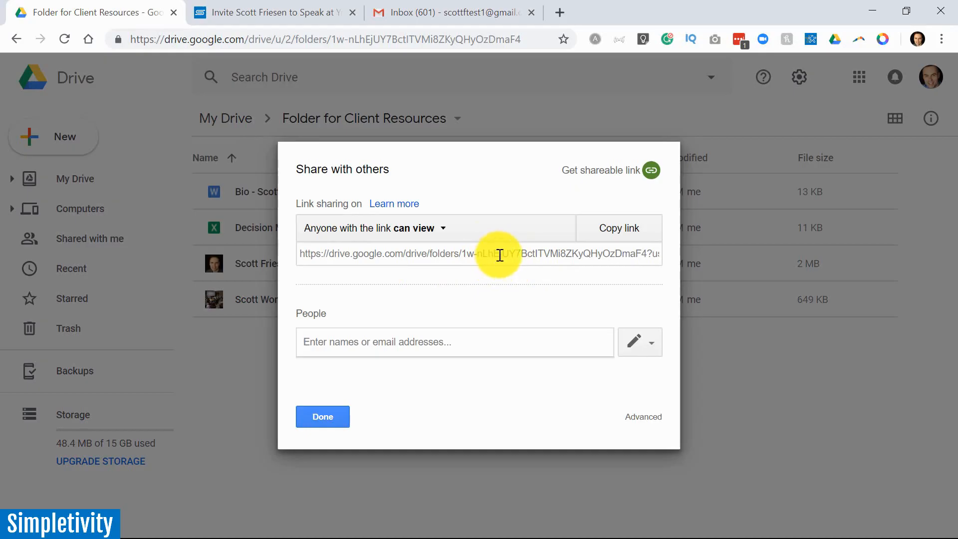
click(618, 228)
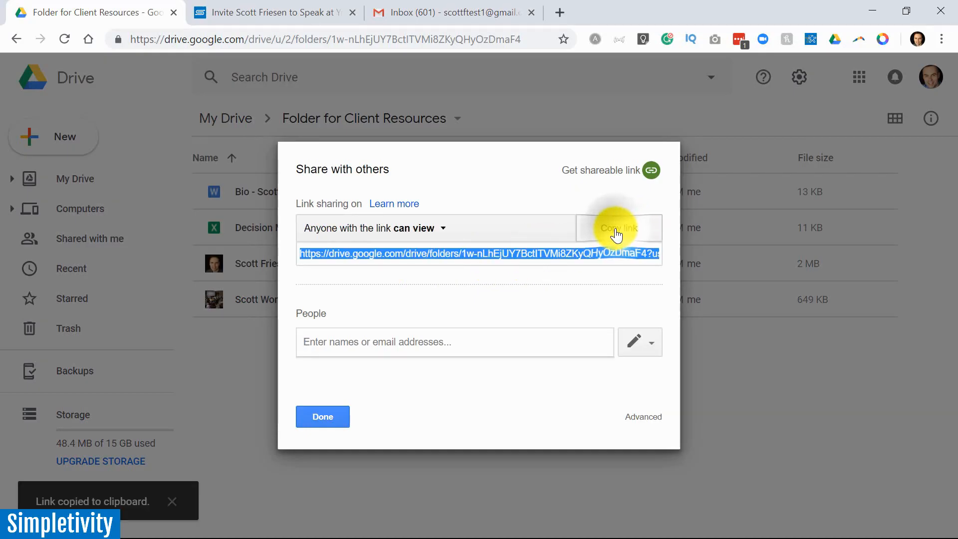
click(322, 417)
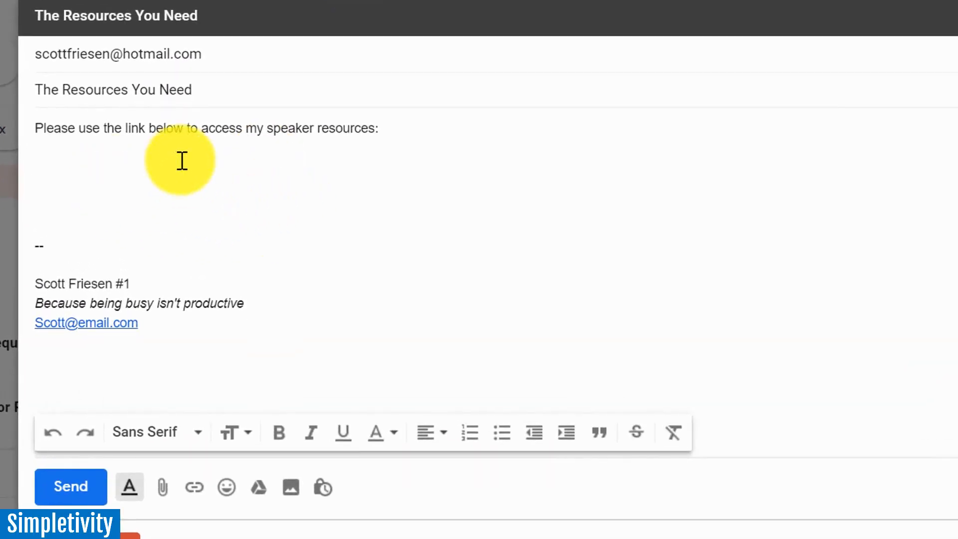
mouse_move(115, 157)
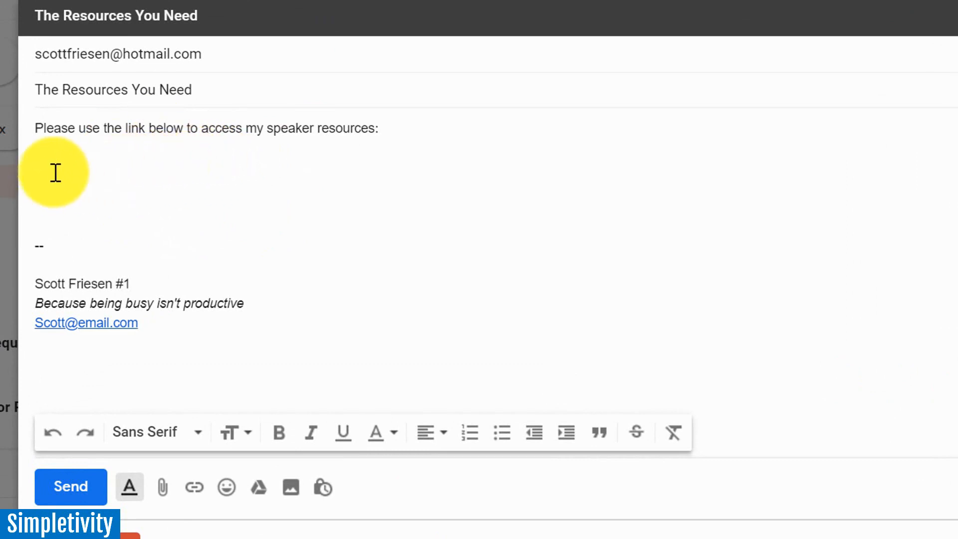
text(Scott Friesen Fold)
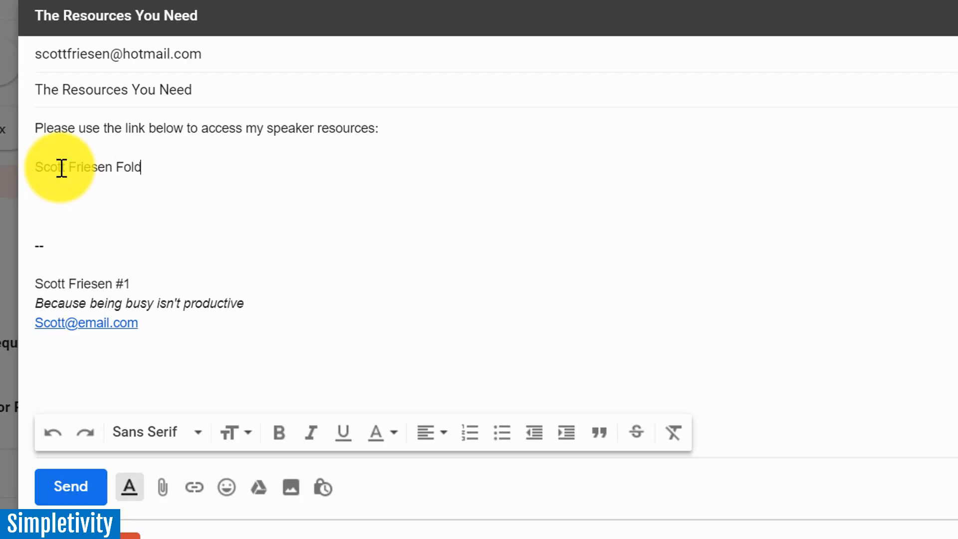
text(er)
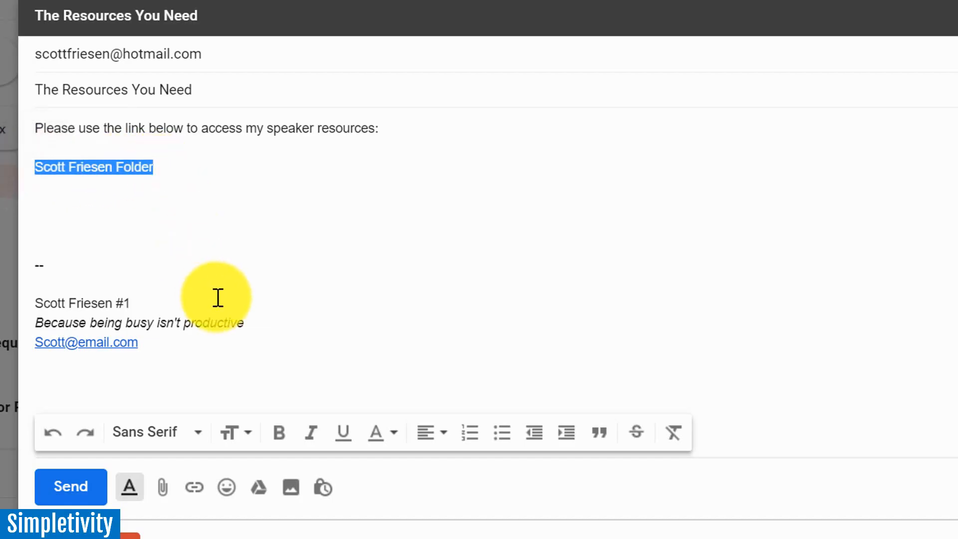
mouse_move(194, 487)
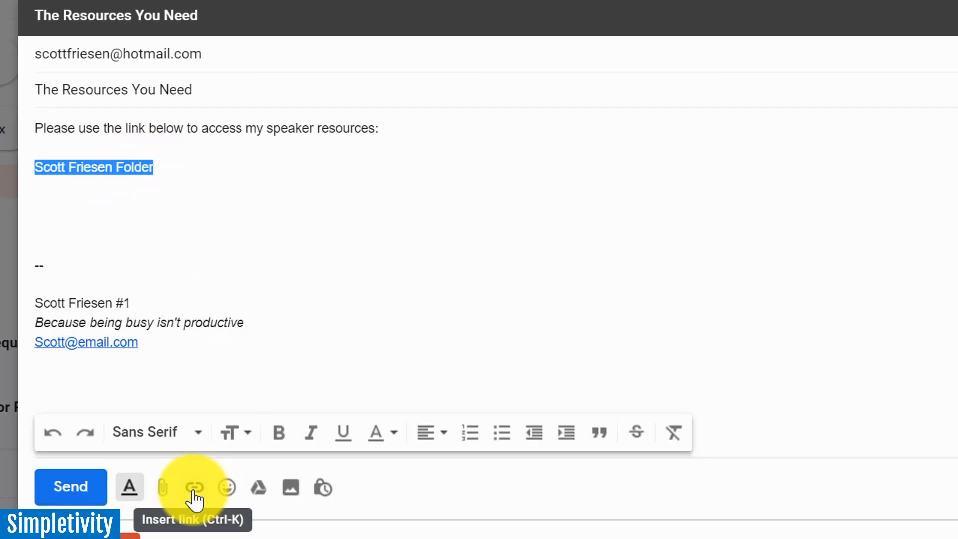
click(193, 487)
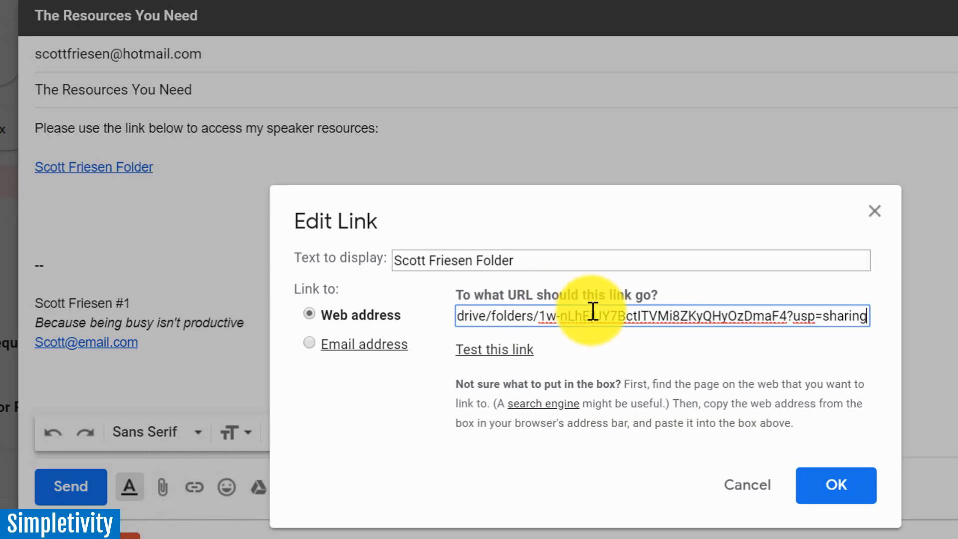
mouse_move(835, 485)
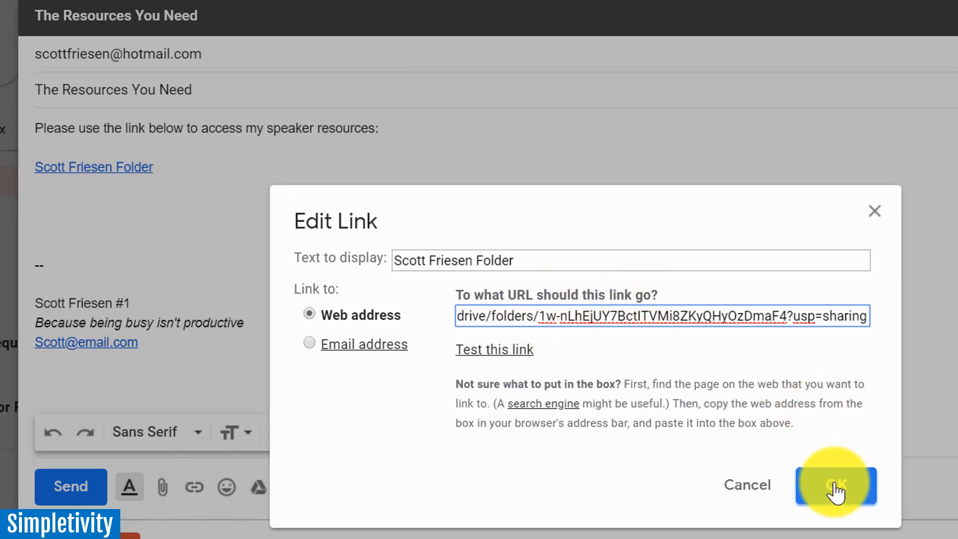
click(836, 485)
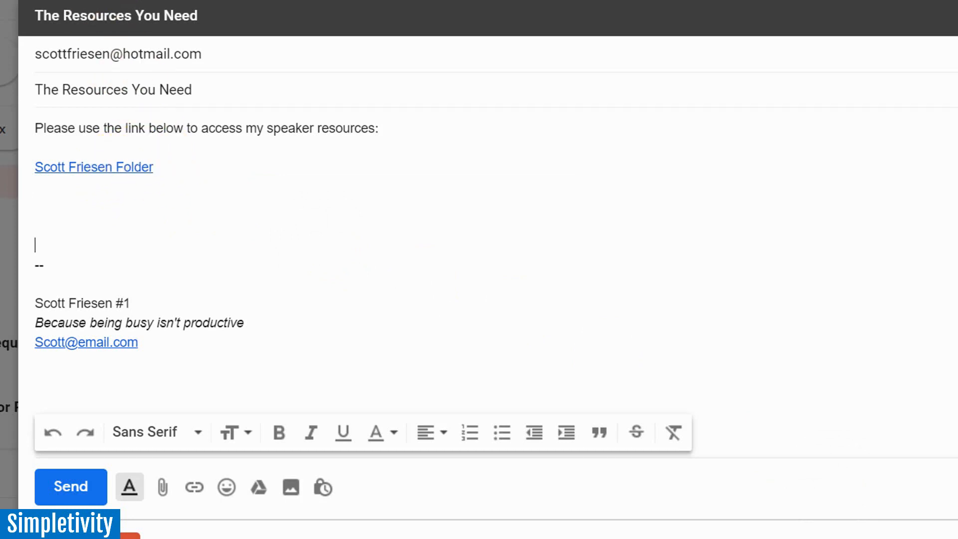
click(94, 167)
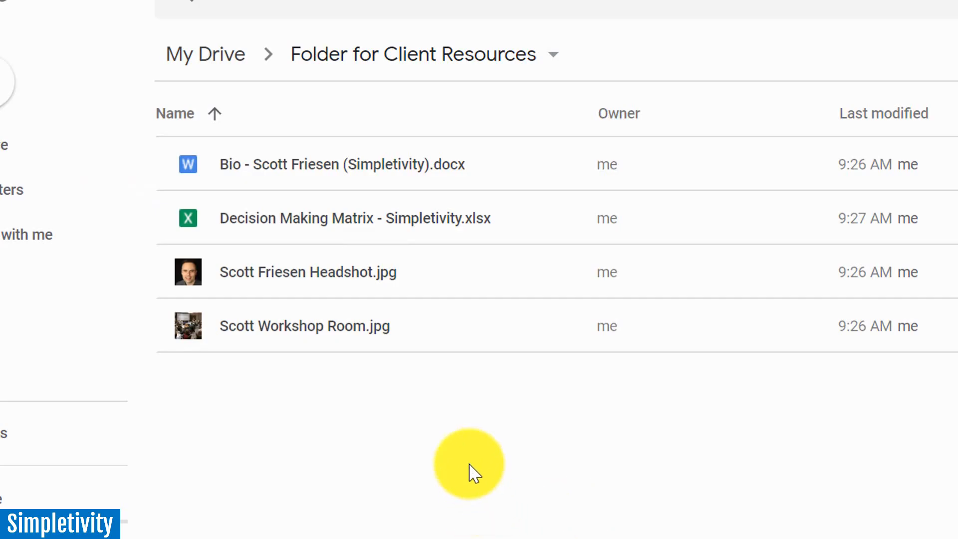
mouse_move(469, 184)
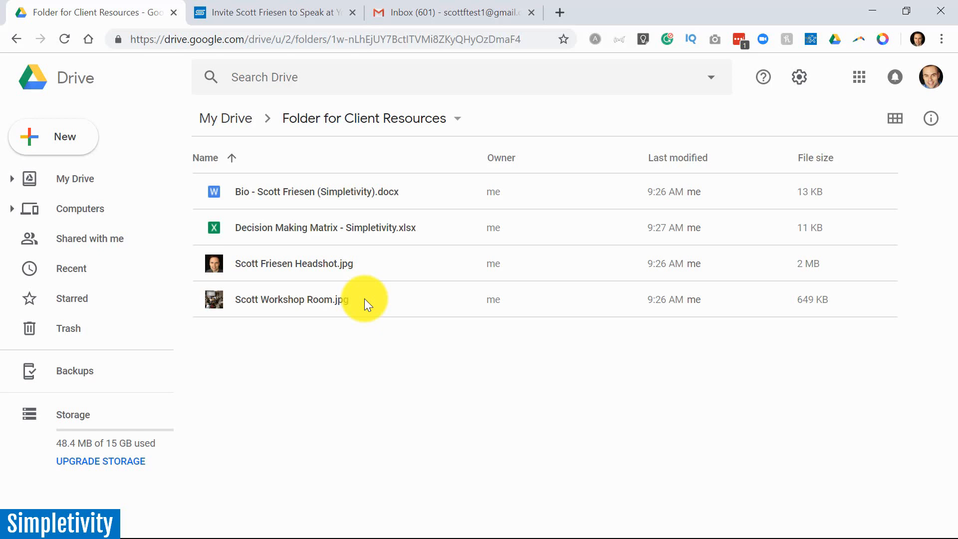
mouse_move(422, 361)
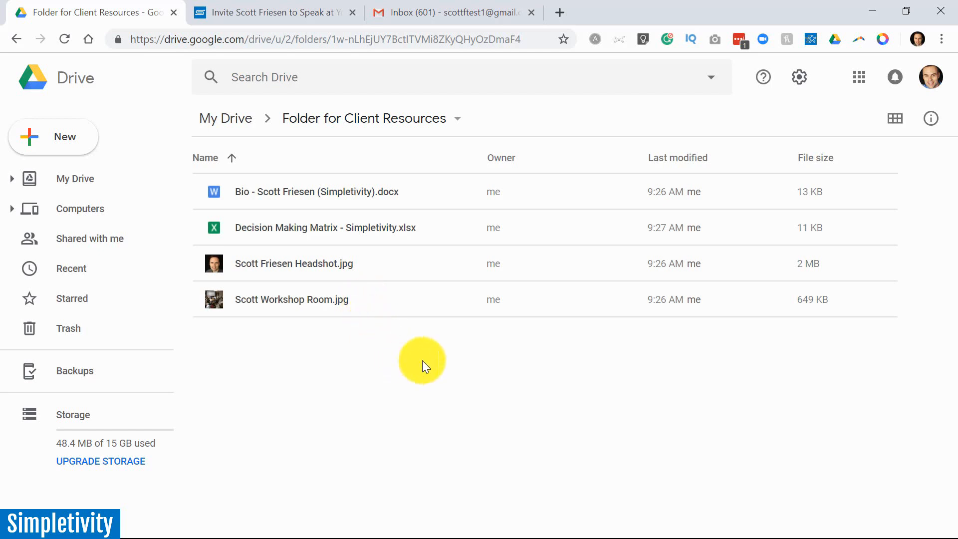
mouse_move(400, 389)
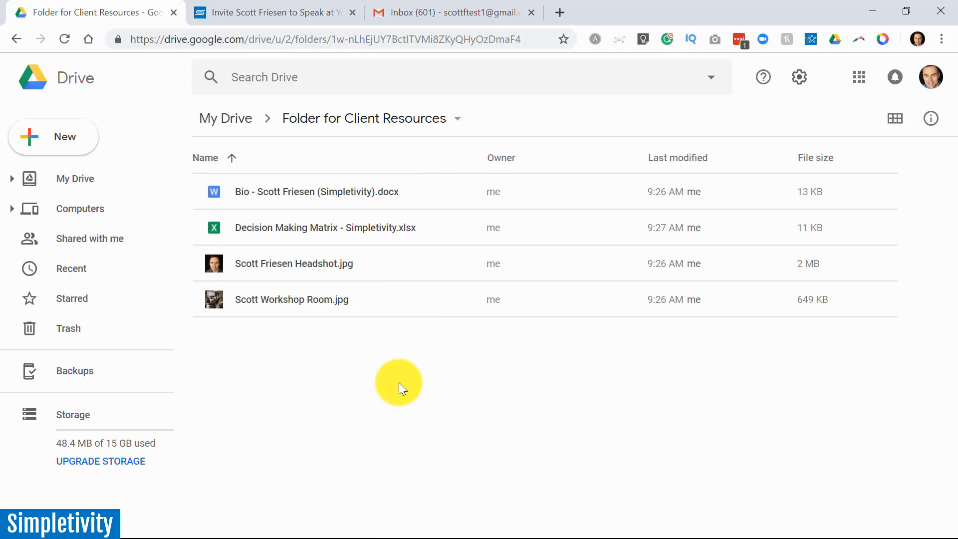